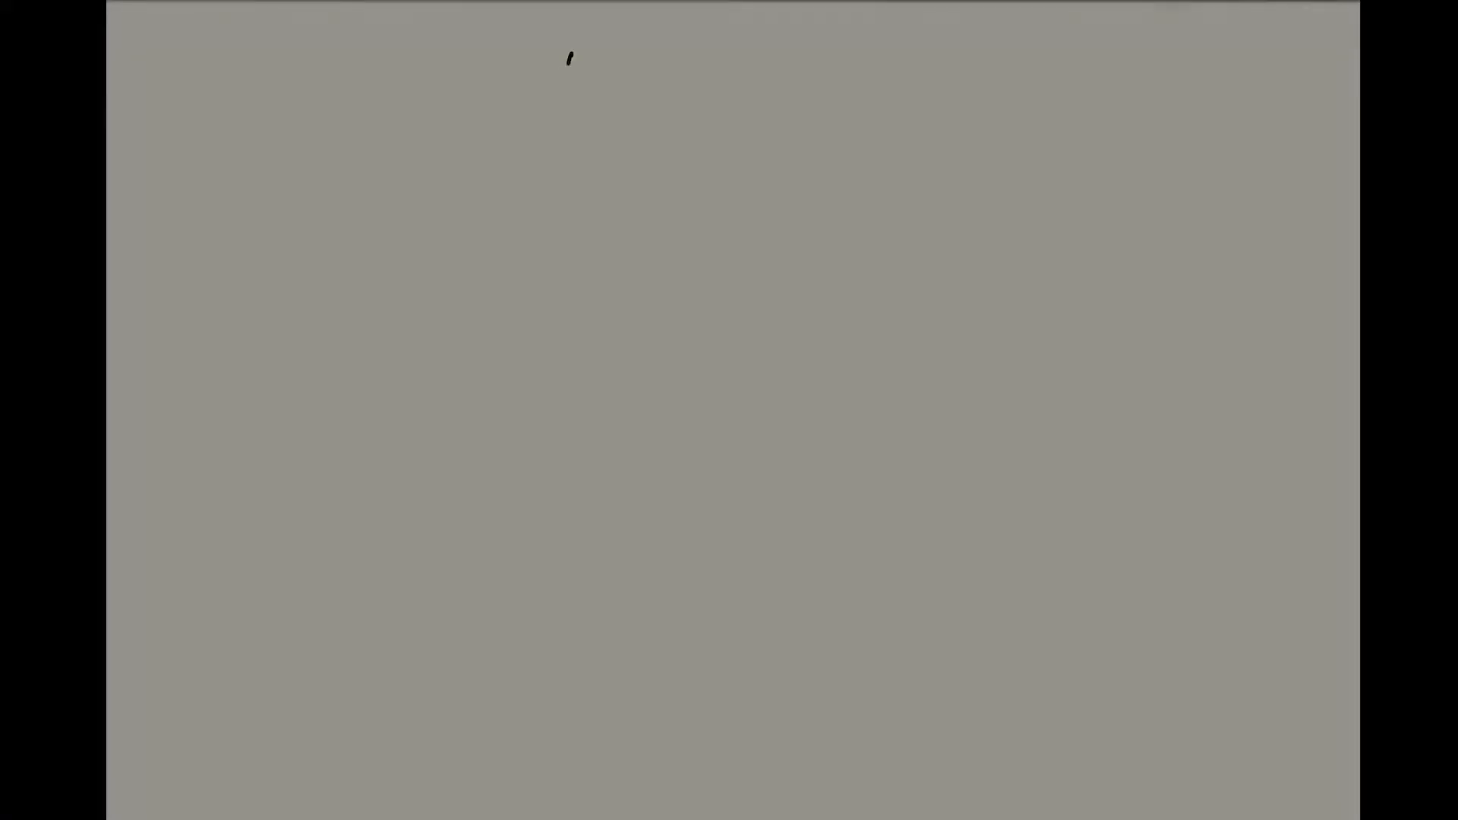
# Handwrite '150 guests', 'B/W' and '150 × 6 dpp' down the page.
pyautogui.write('150 g')
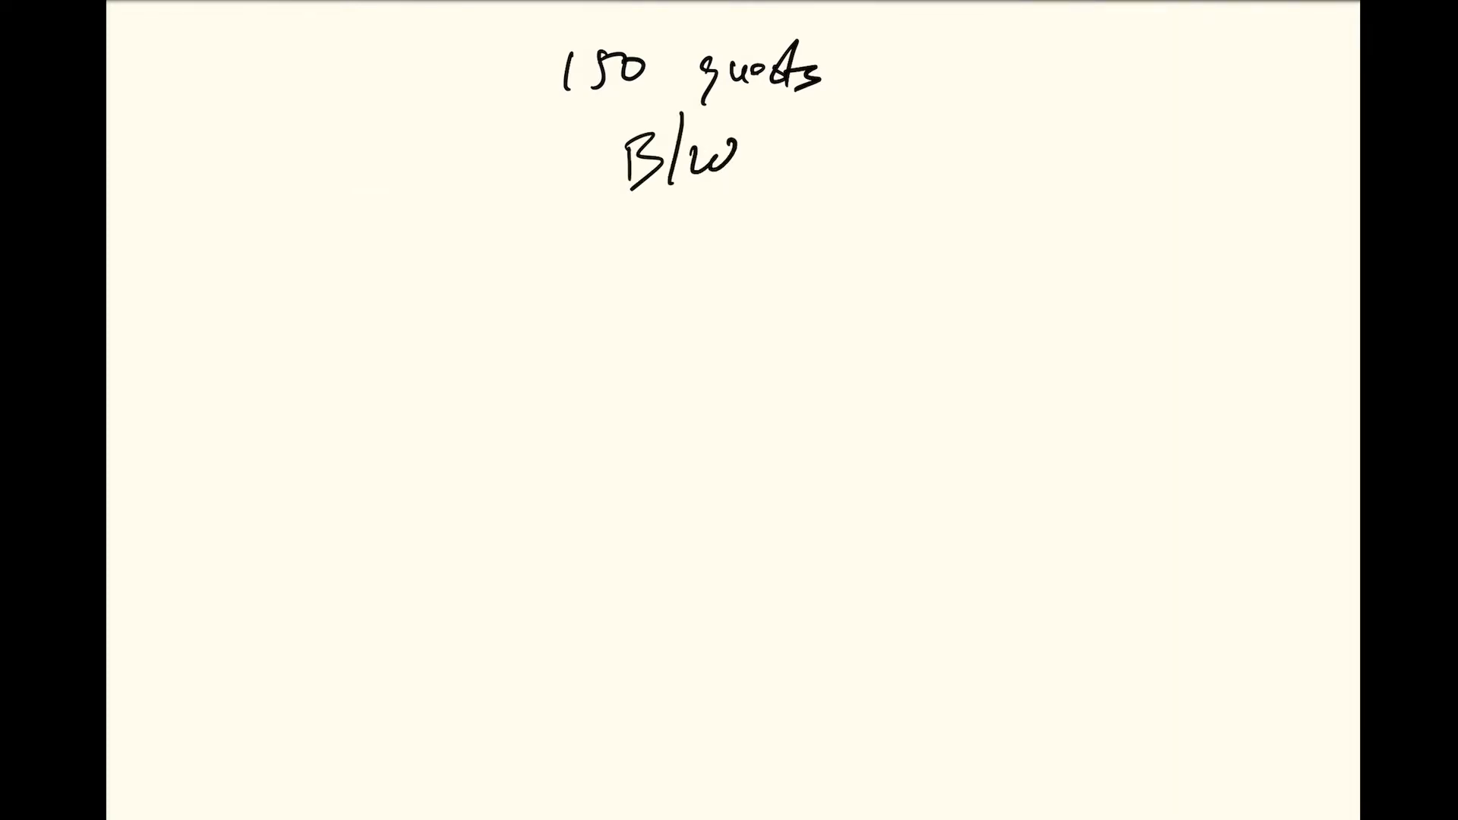
pyautogui.write('150 X')
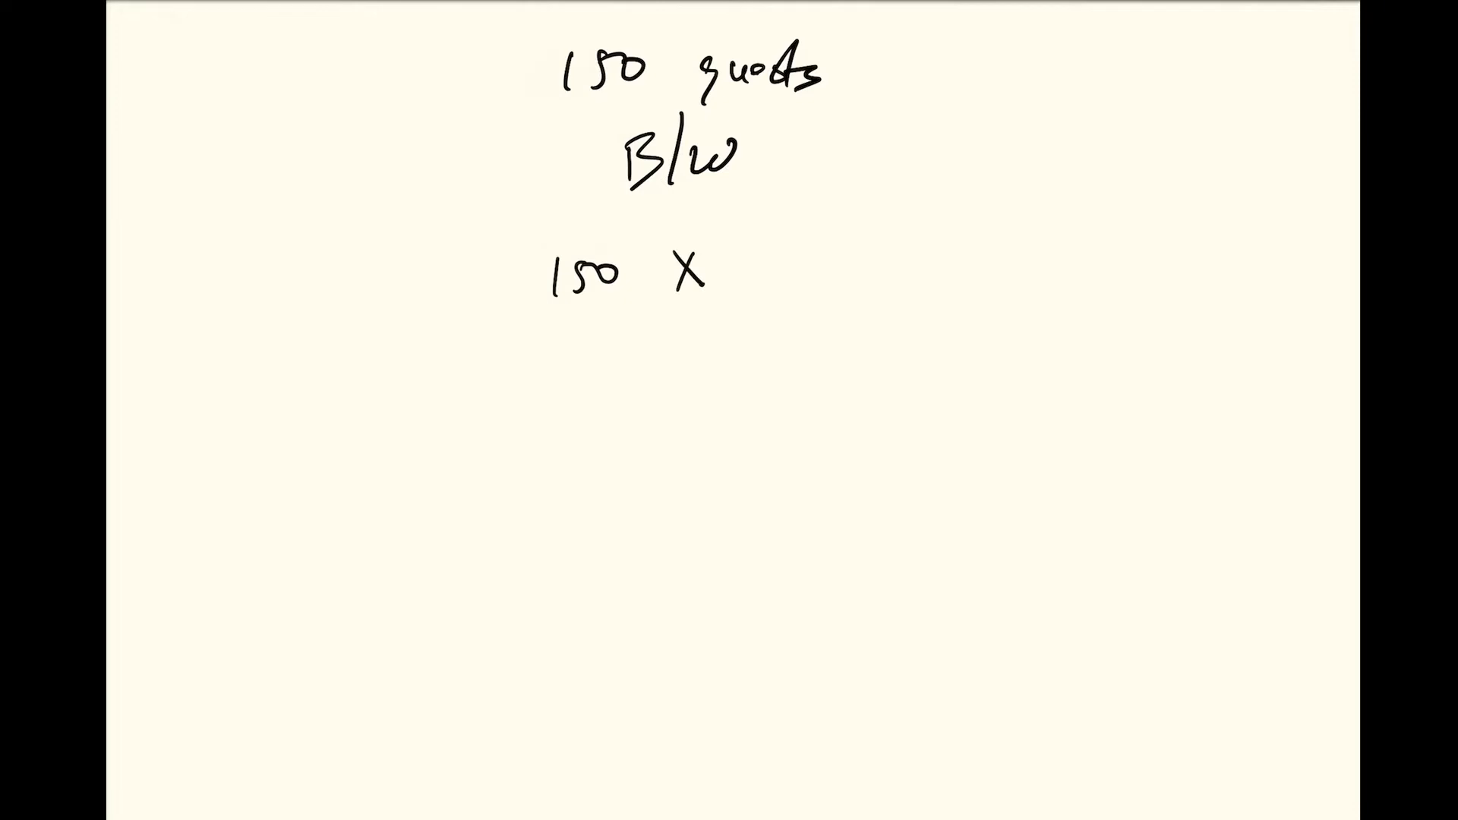
pyautogui.write('6 d')
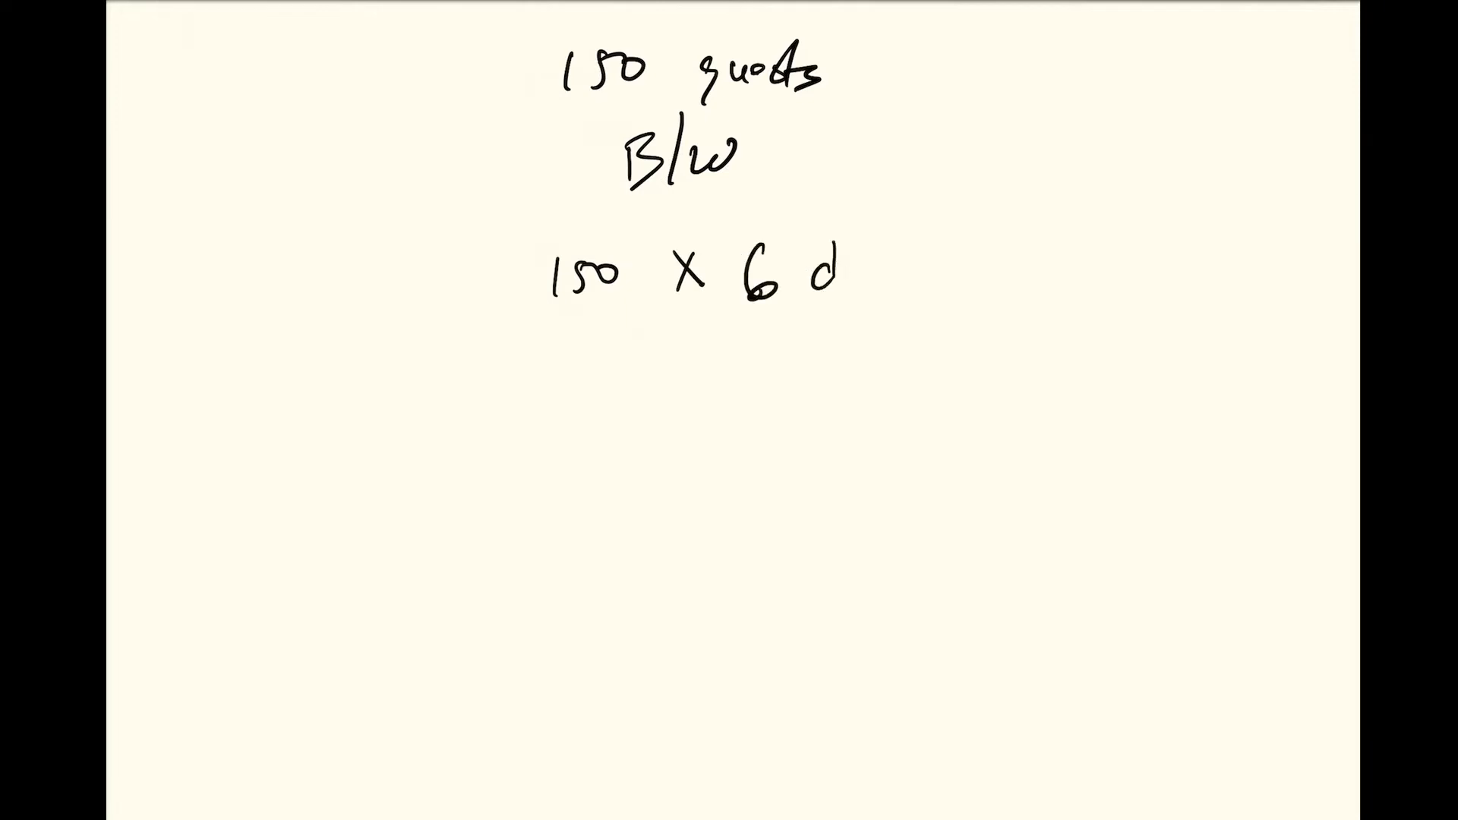
pyautogui.write('pp')
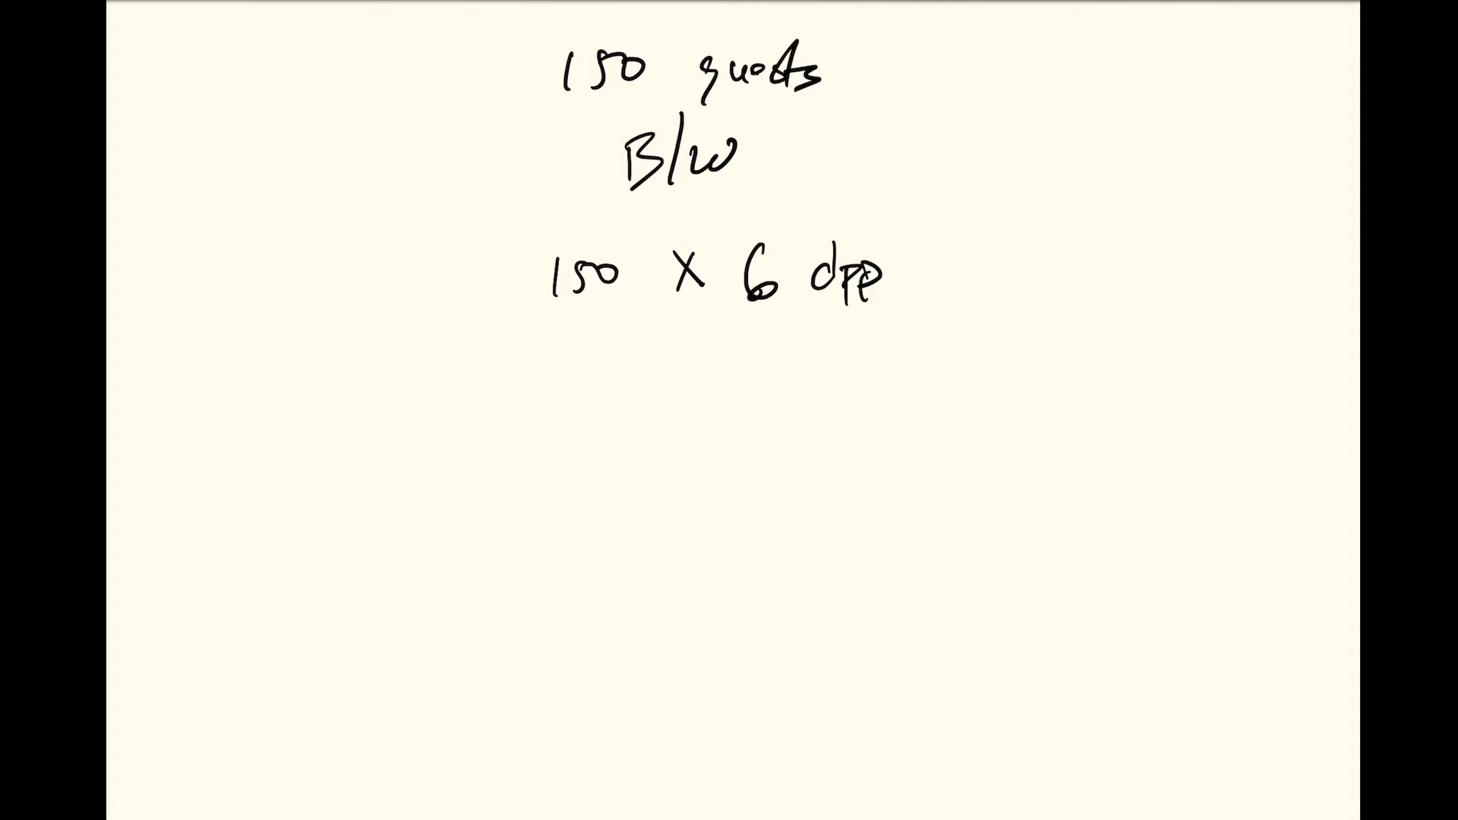
# Complete '= 900 svgs' and begin writing '900/2' below it.
pyautogui.click(609, 357)
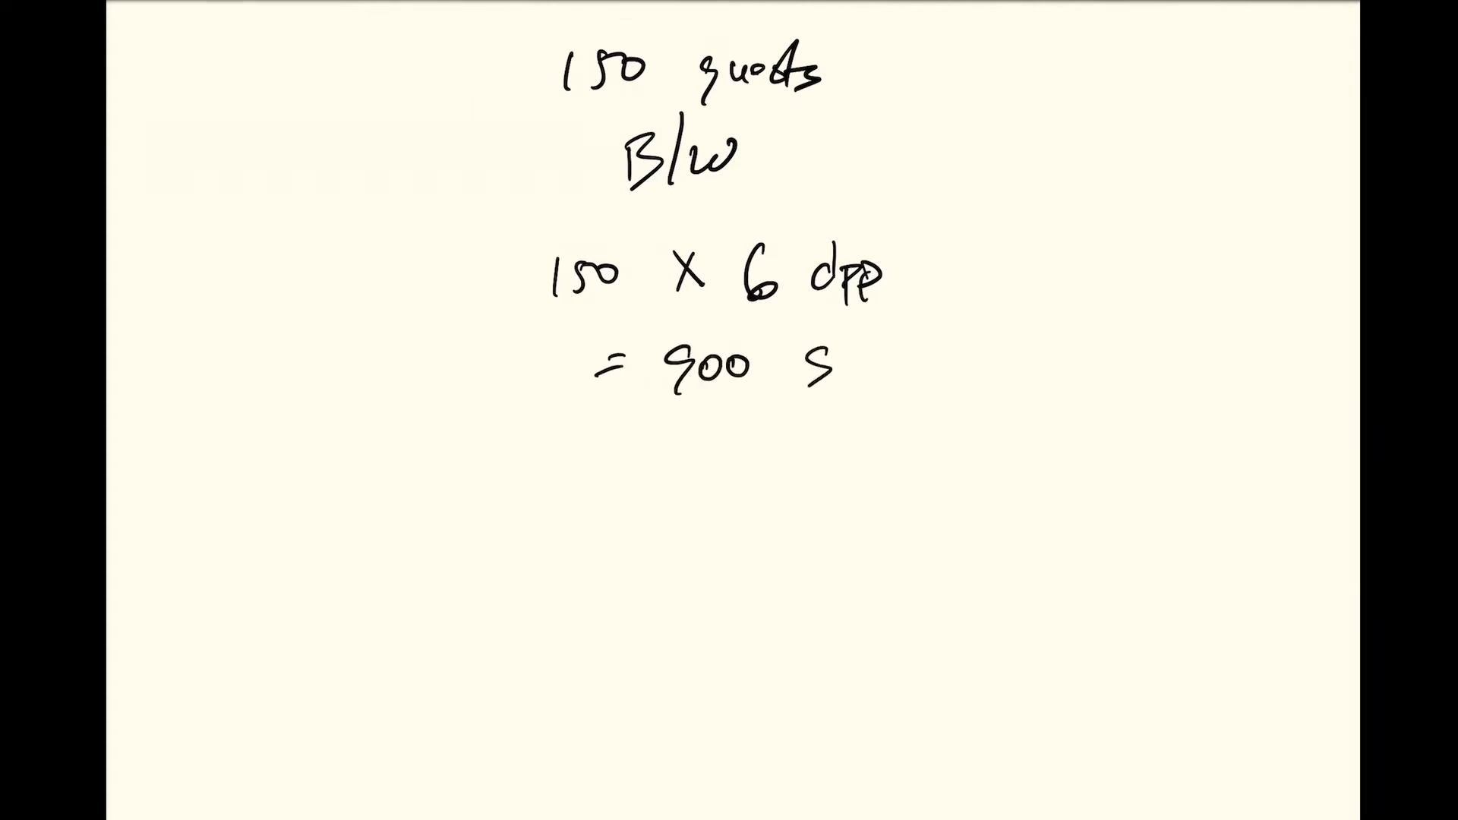
pyautogui.write('Svgs')
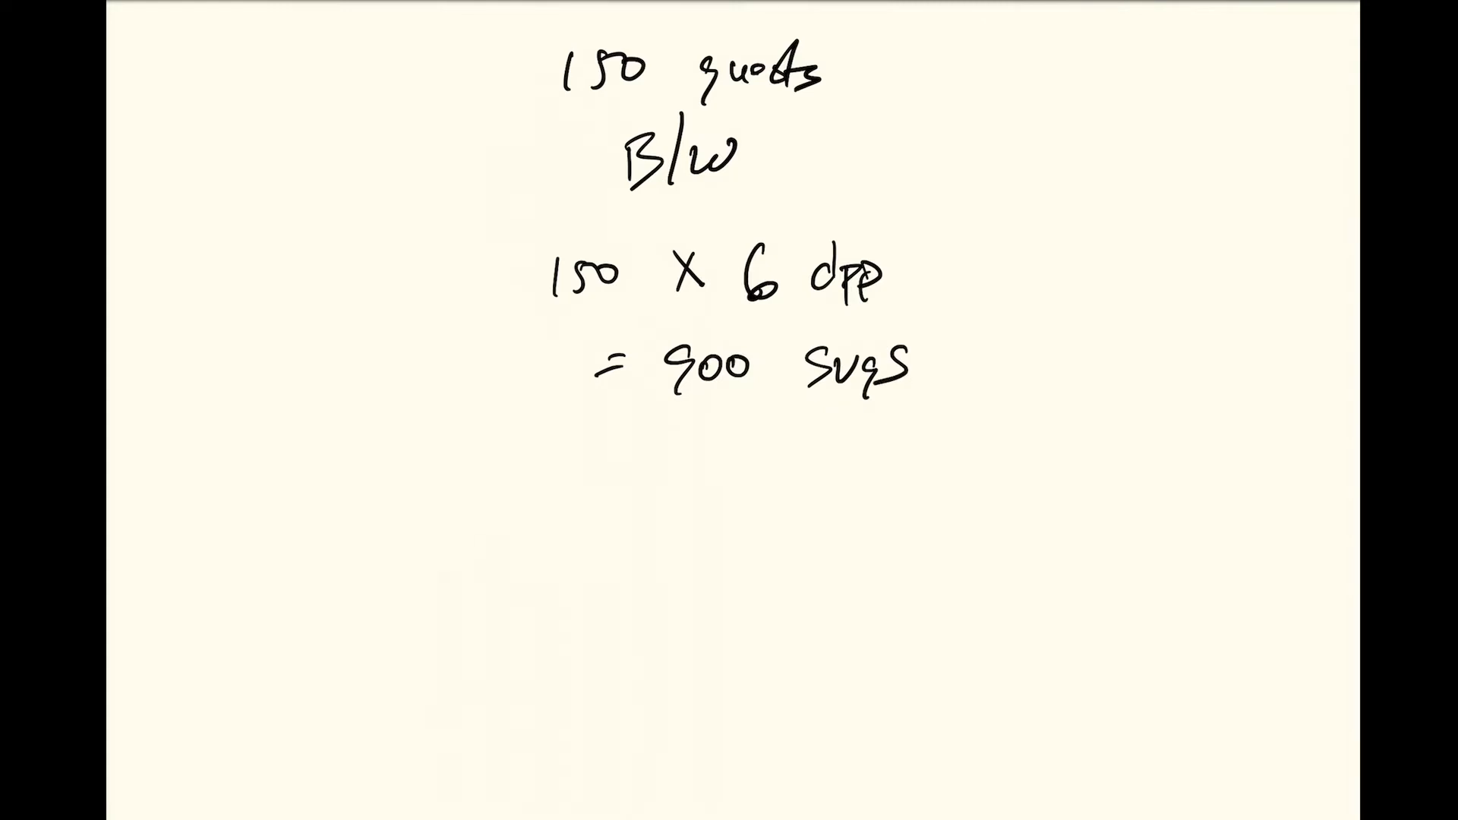
pyautogui.write('90.')
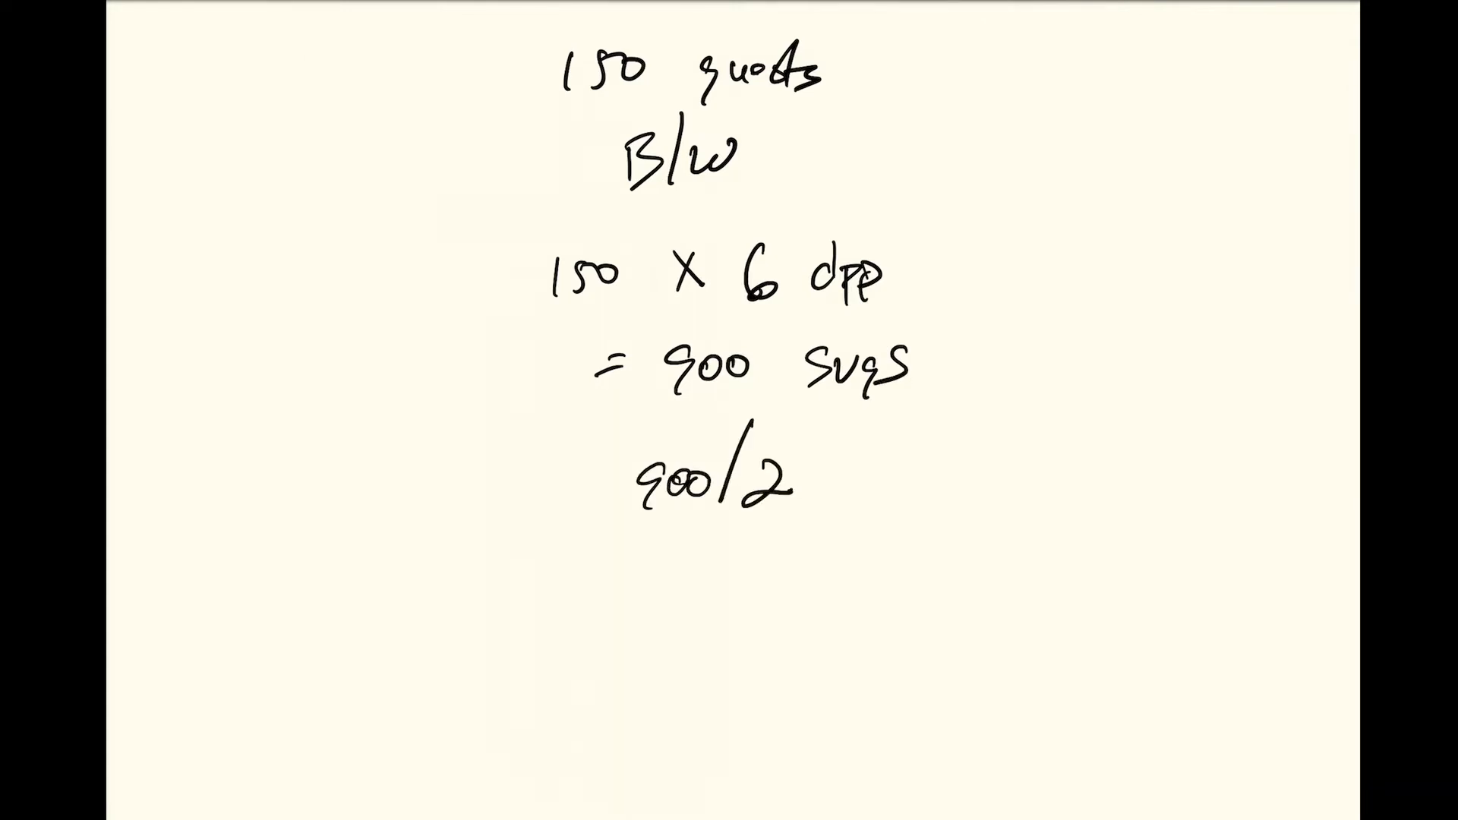
# Handwrite 'B/W', '450 svgs B/W' and '450/24' beneath the estimate.
pyautogui.write('B/W')
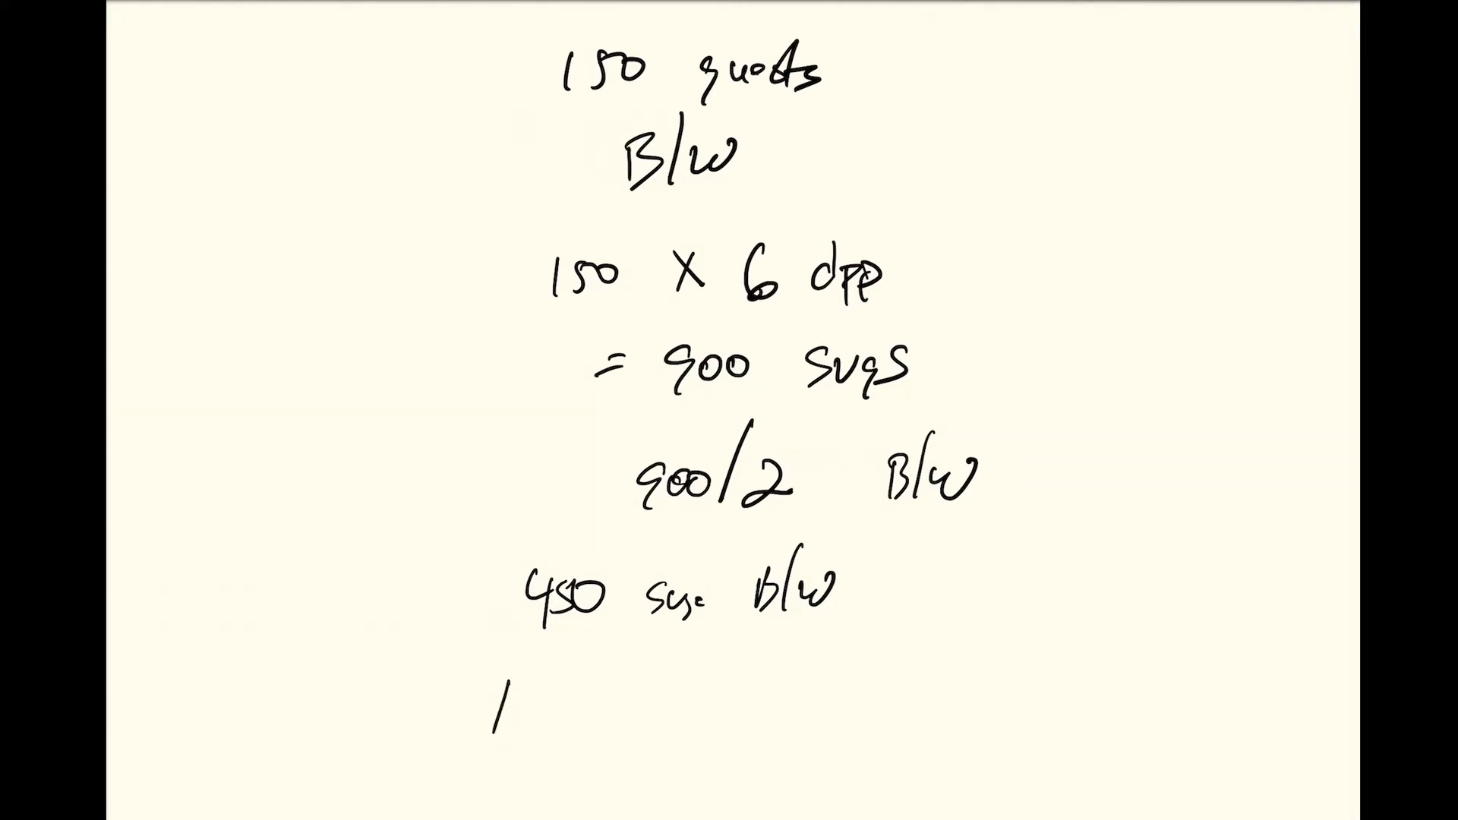
pyautogui.write('450')
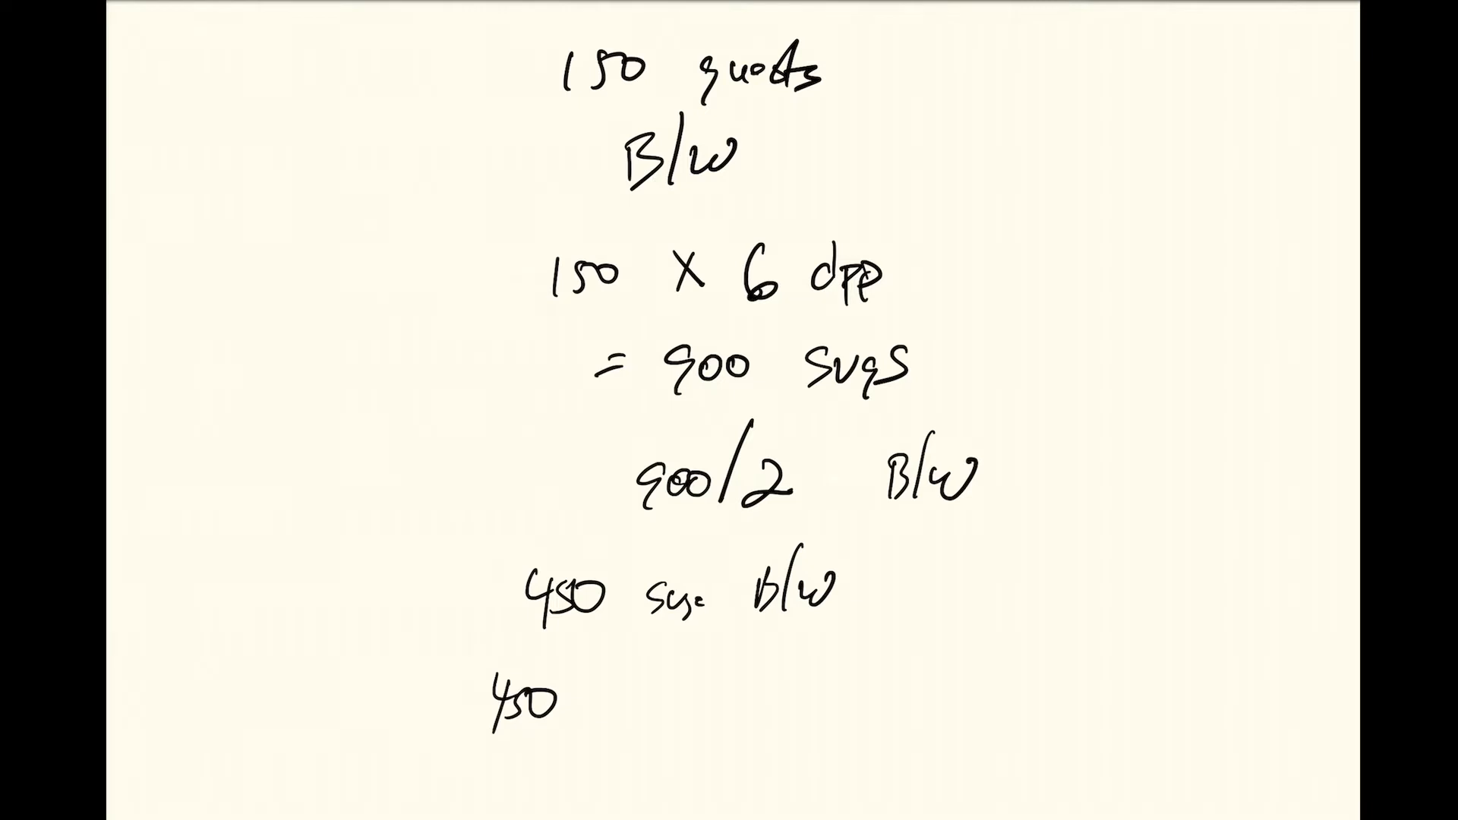
pyautogui.write('/24')
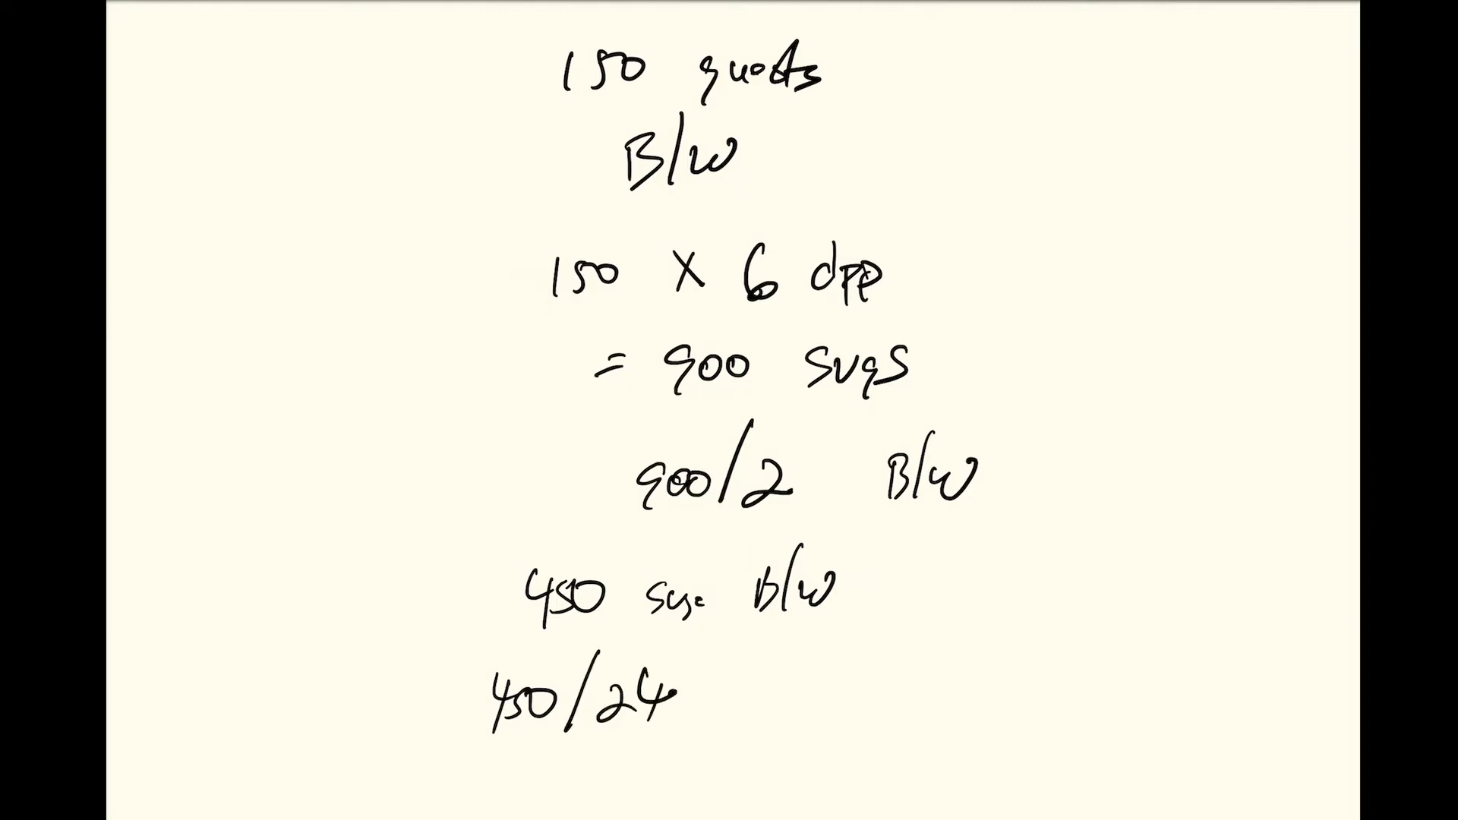
# Label it '# beers/case = 18.75' to finish the beer-per-case working.
pyautogui.click(721, 660)
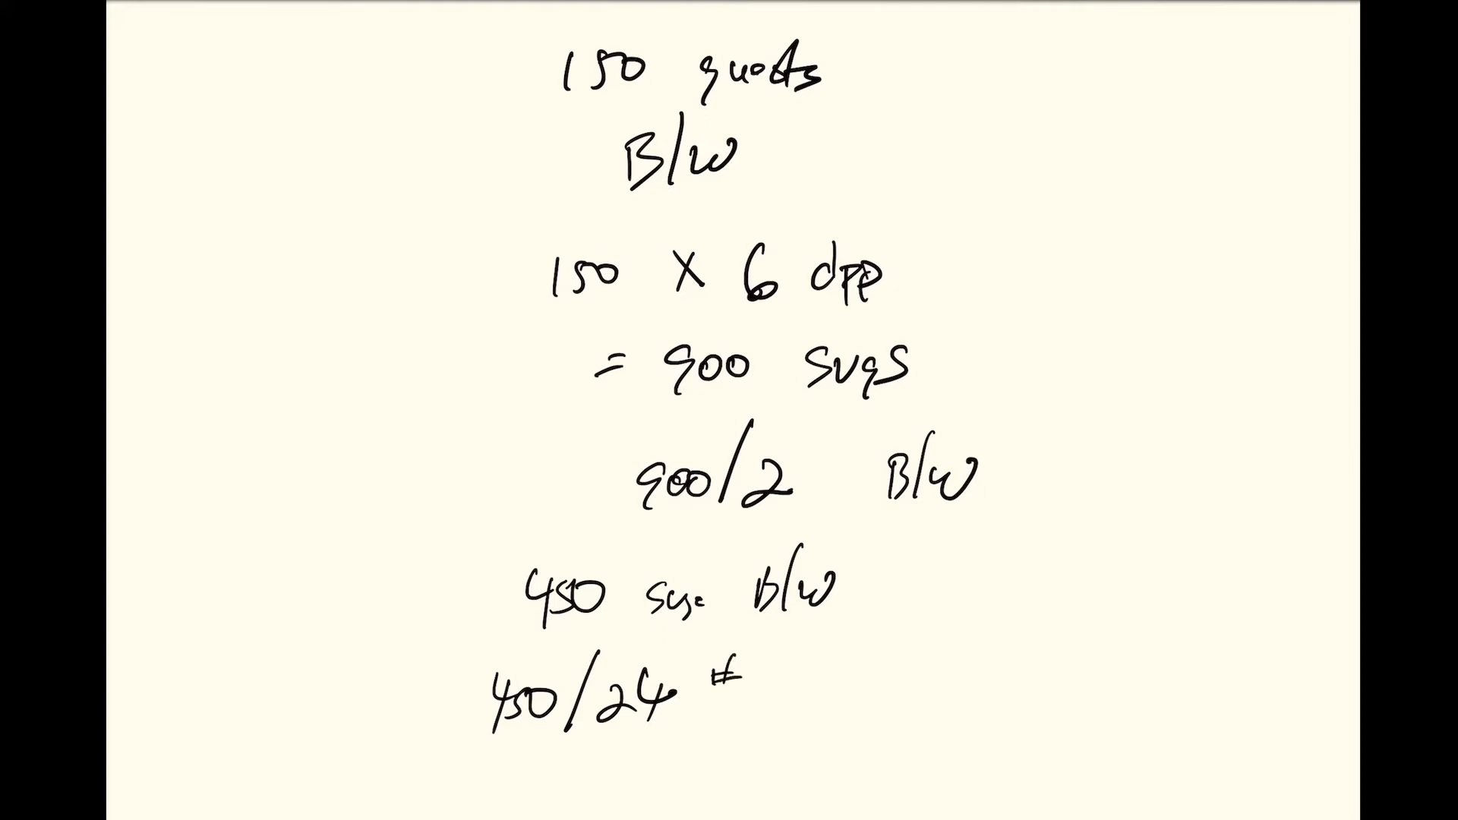
pyautogui.write('beer')
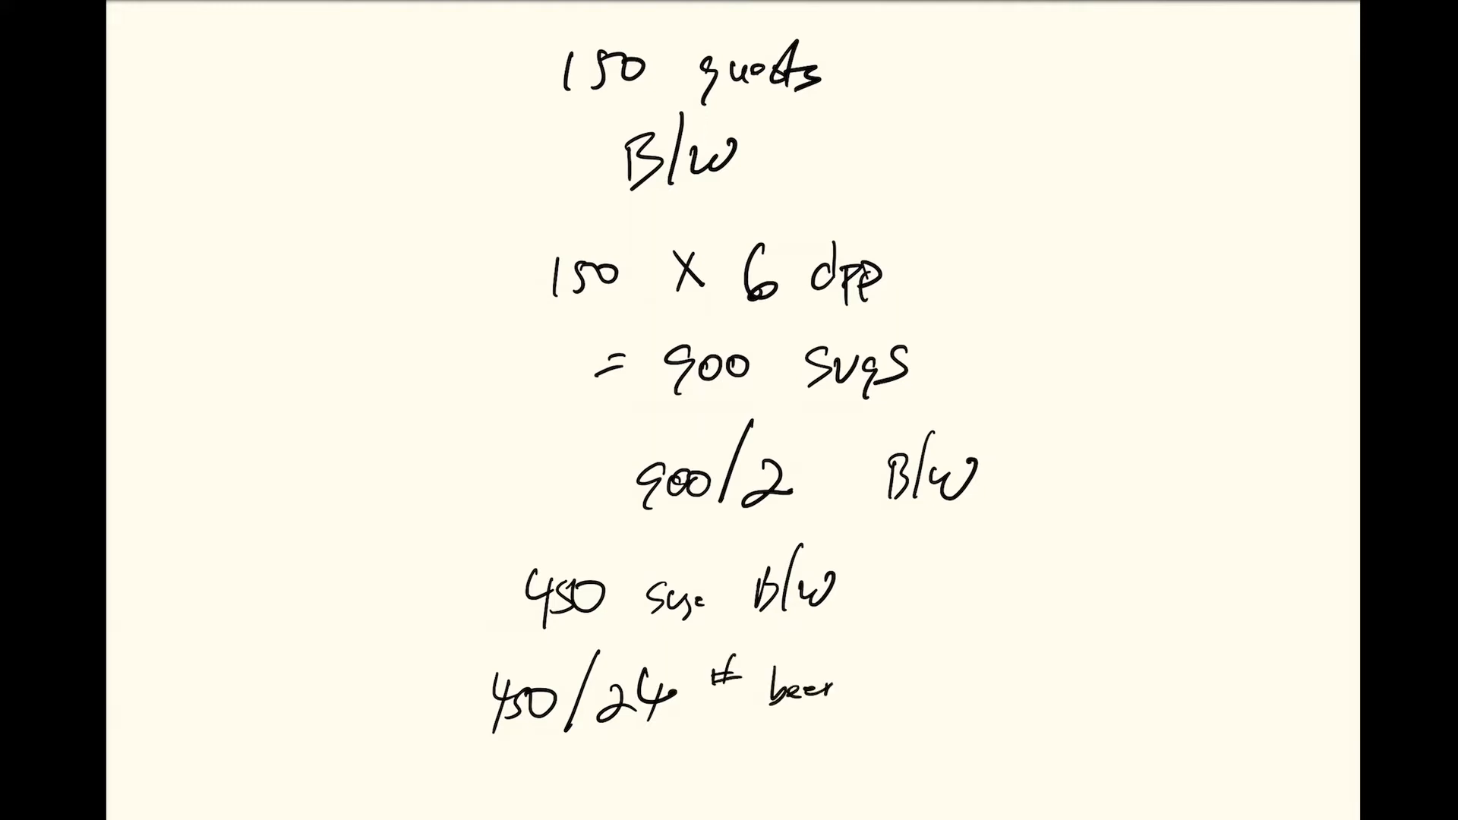
pyautogui.write('/case')
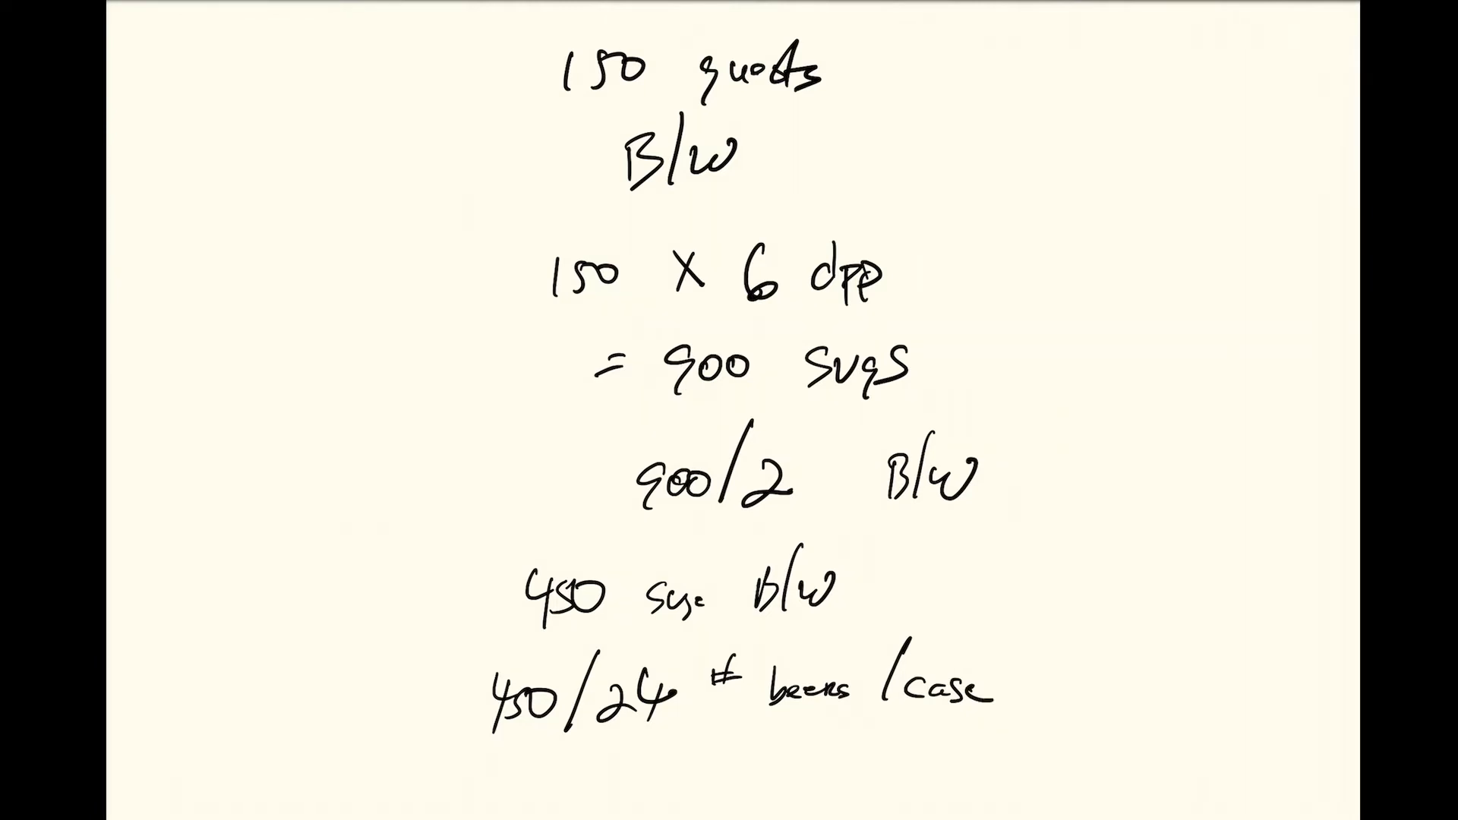
pyautogui.write('= 1')
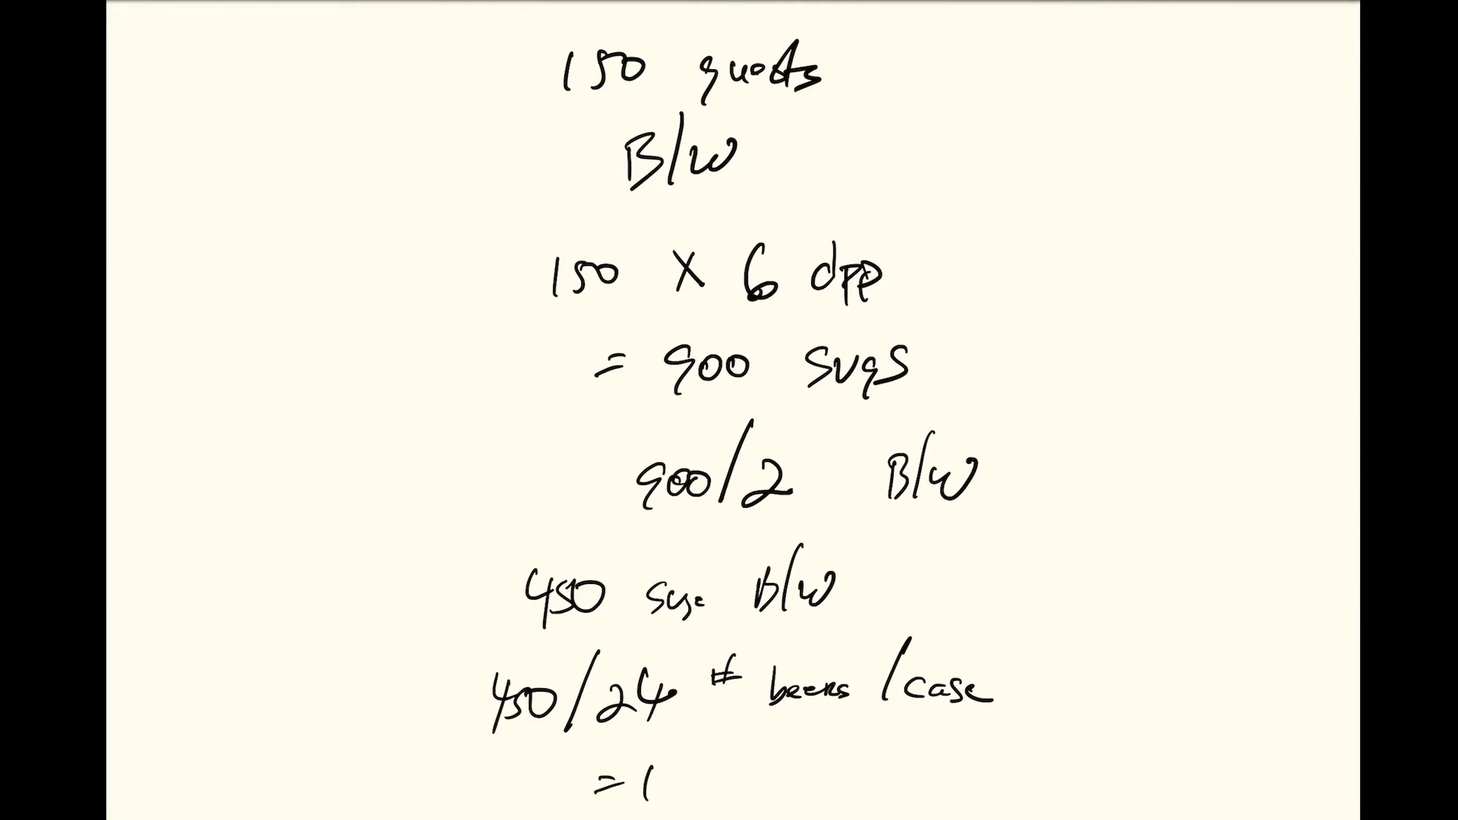
pyautogui.write('8.75')
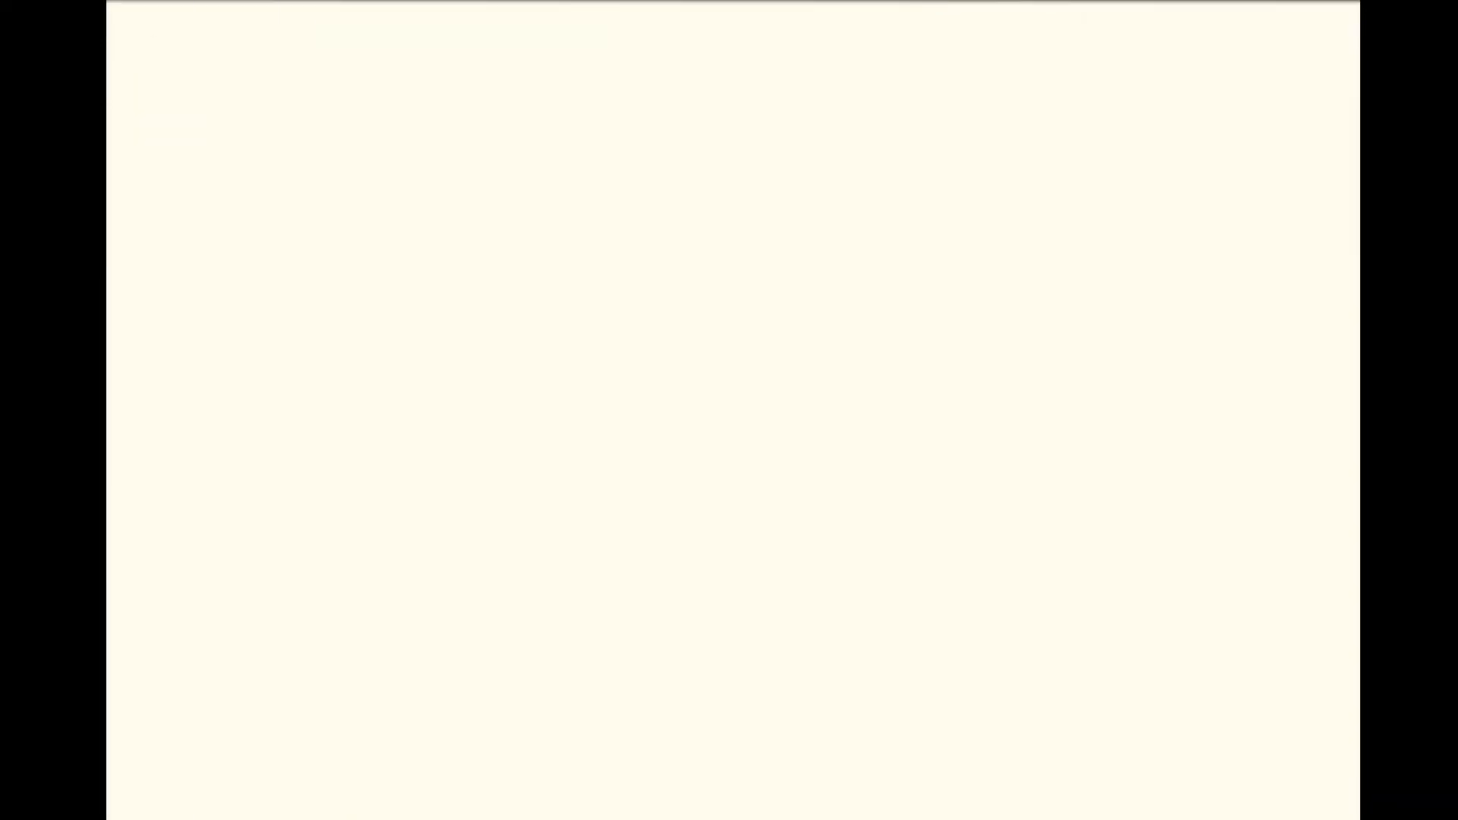
# Handwrite '18 cs keg' and '450/60? w/R' on the fresh page.
pyautogui.write('480')
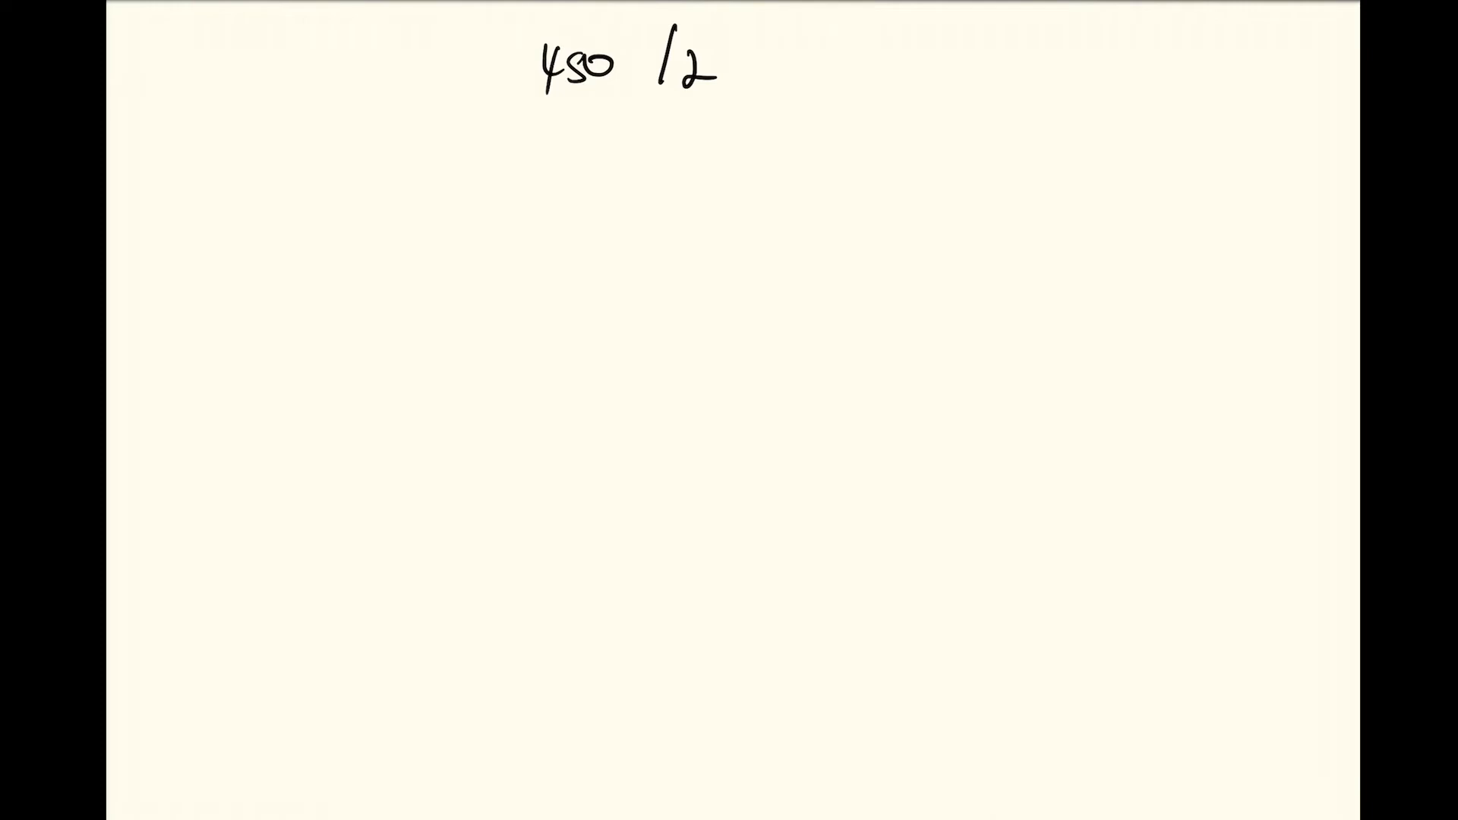
pyautogui.write('18 cs')
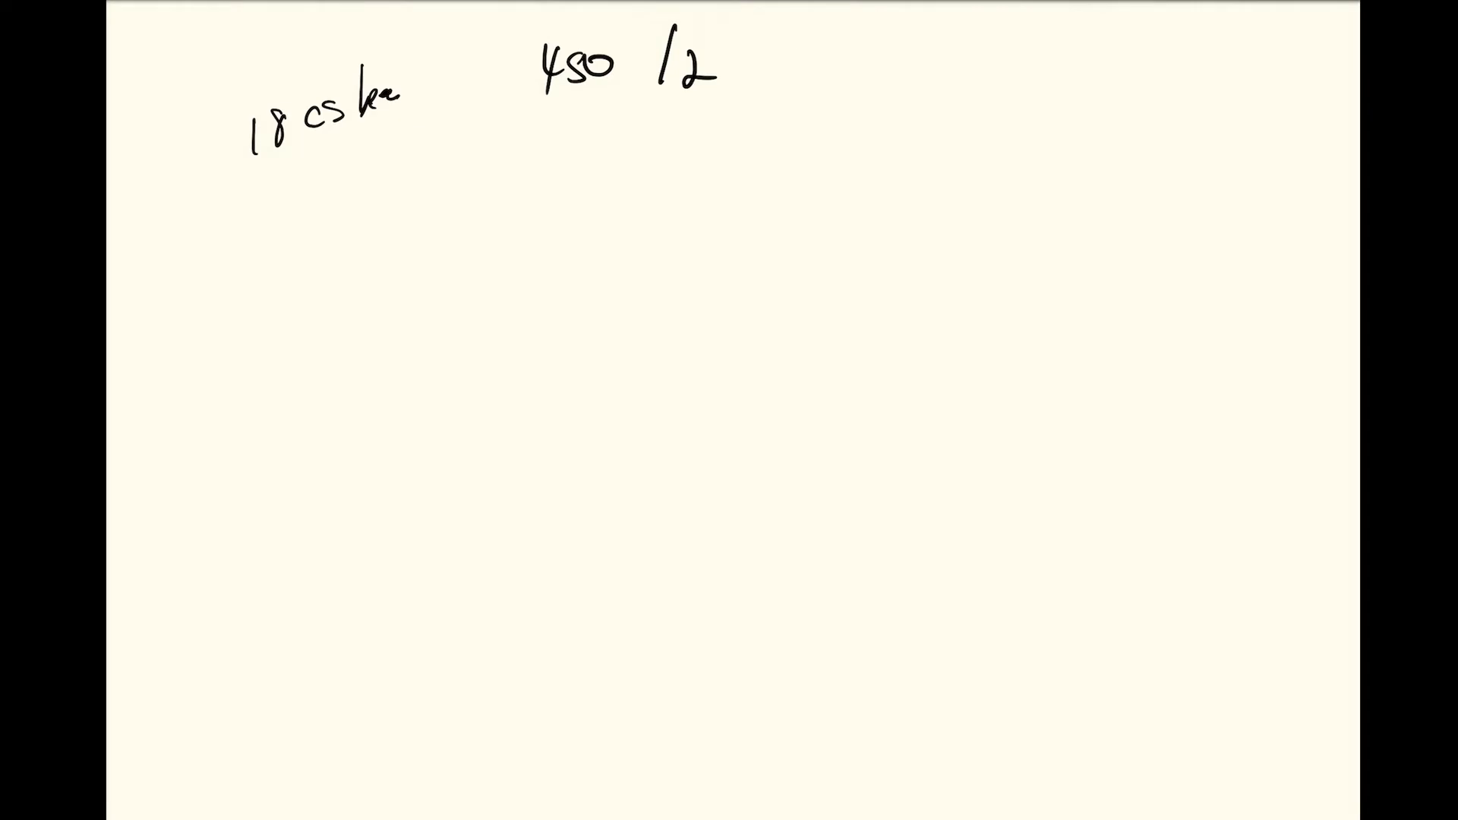
pyautogui.write('w/r')
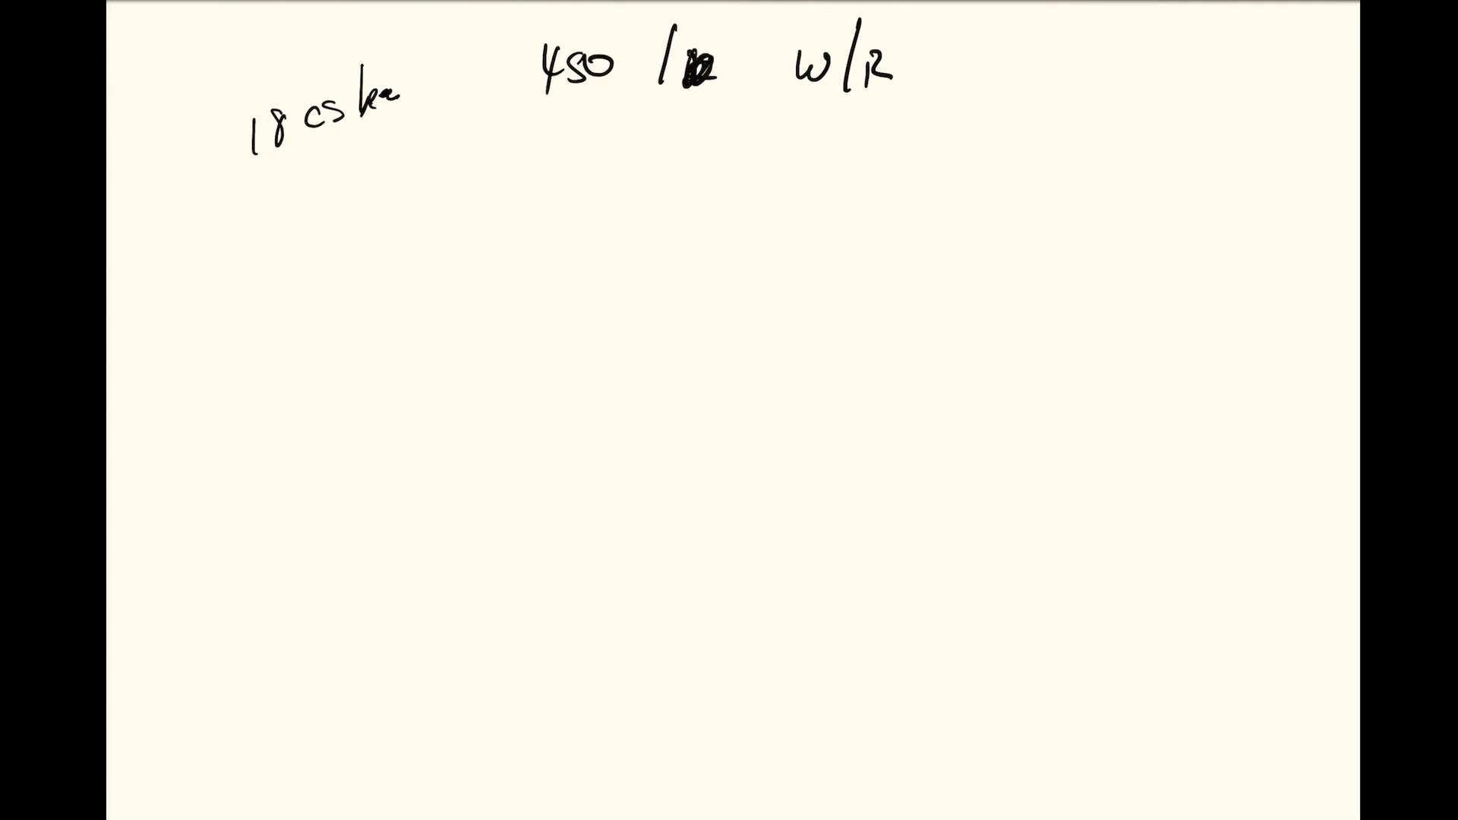
# Write the note '60 = svgs per case' below the 450/60 line.
pyautogui.write('60')
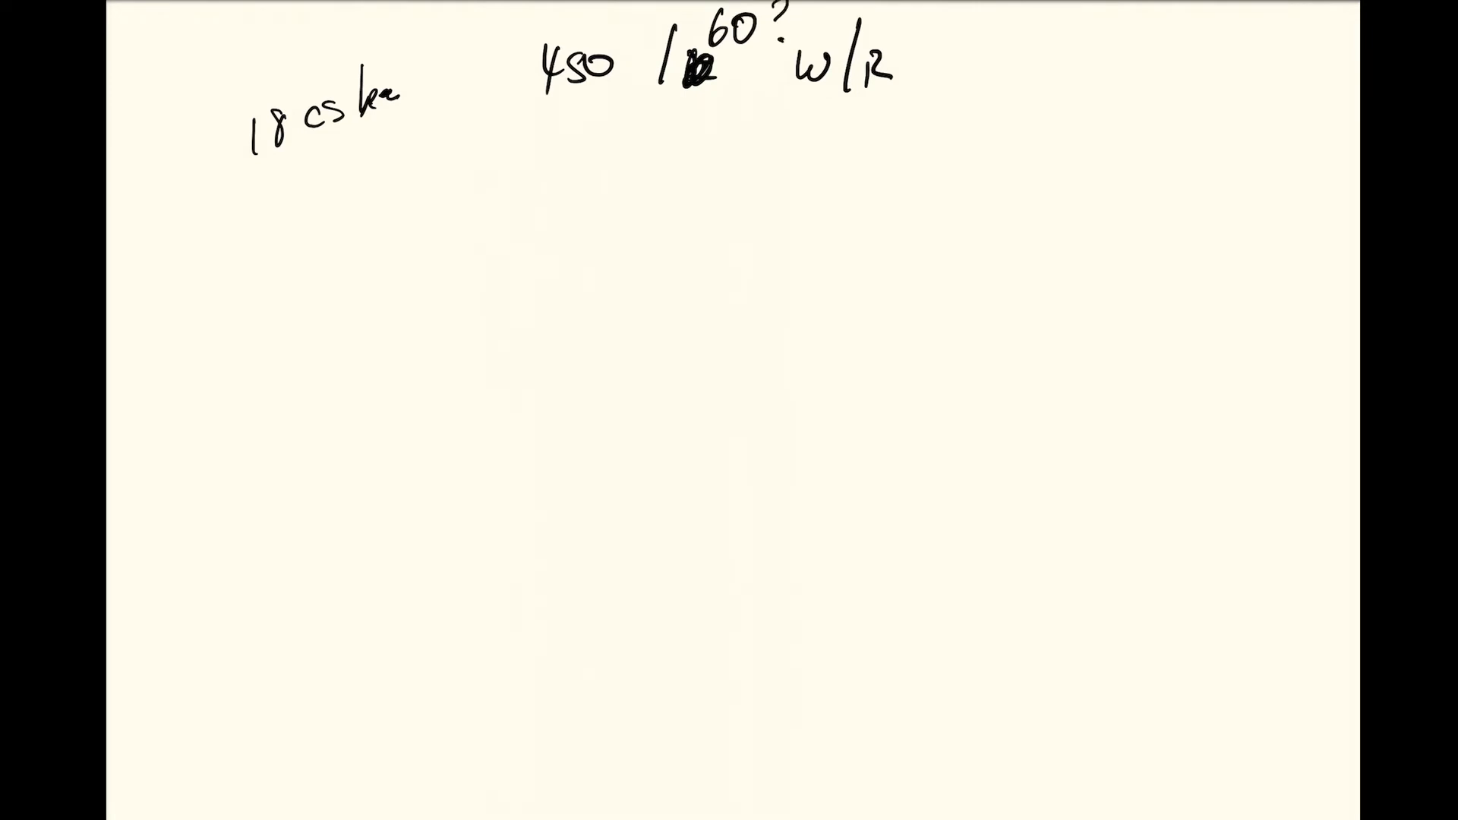
pyautogui.write('60')
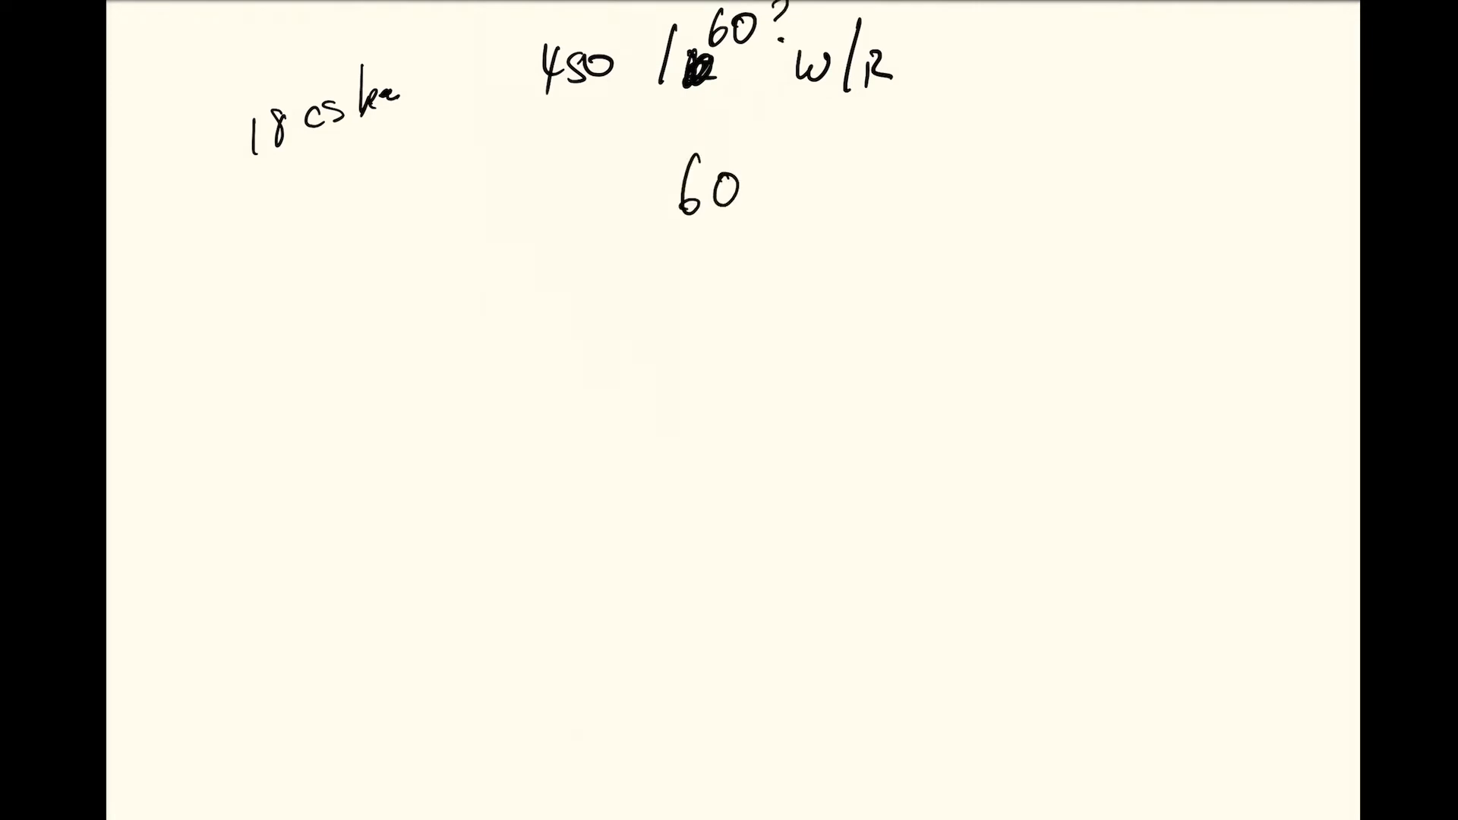
pyautogui.write('= SUGS per case')
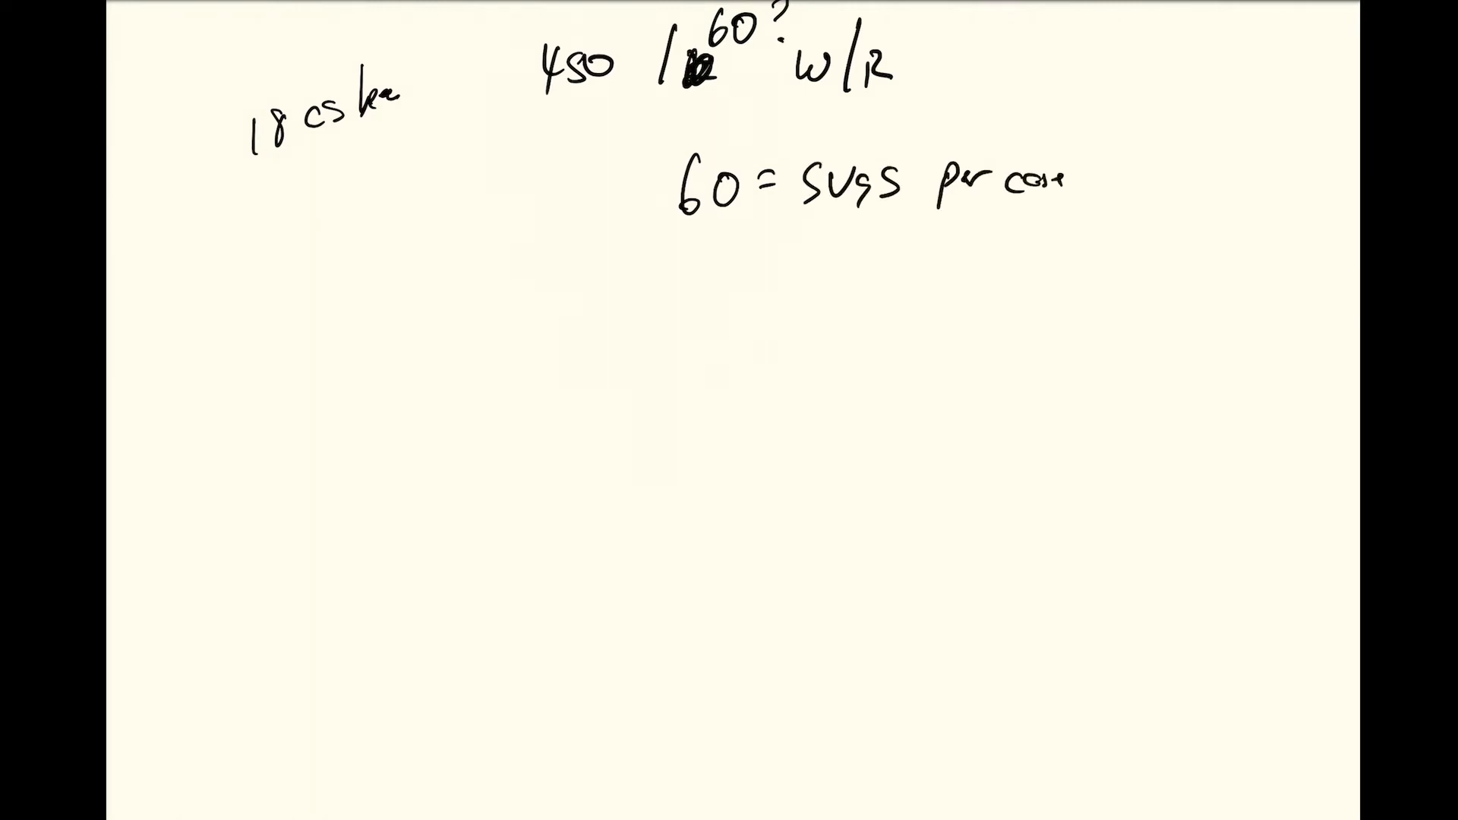
# Handwrite the wine serving conversions, '450/60 = 7.5' and the arrow to '8 cs wine'.
pyautogui.write('of wine')
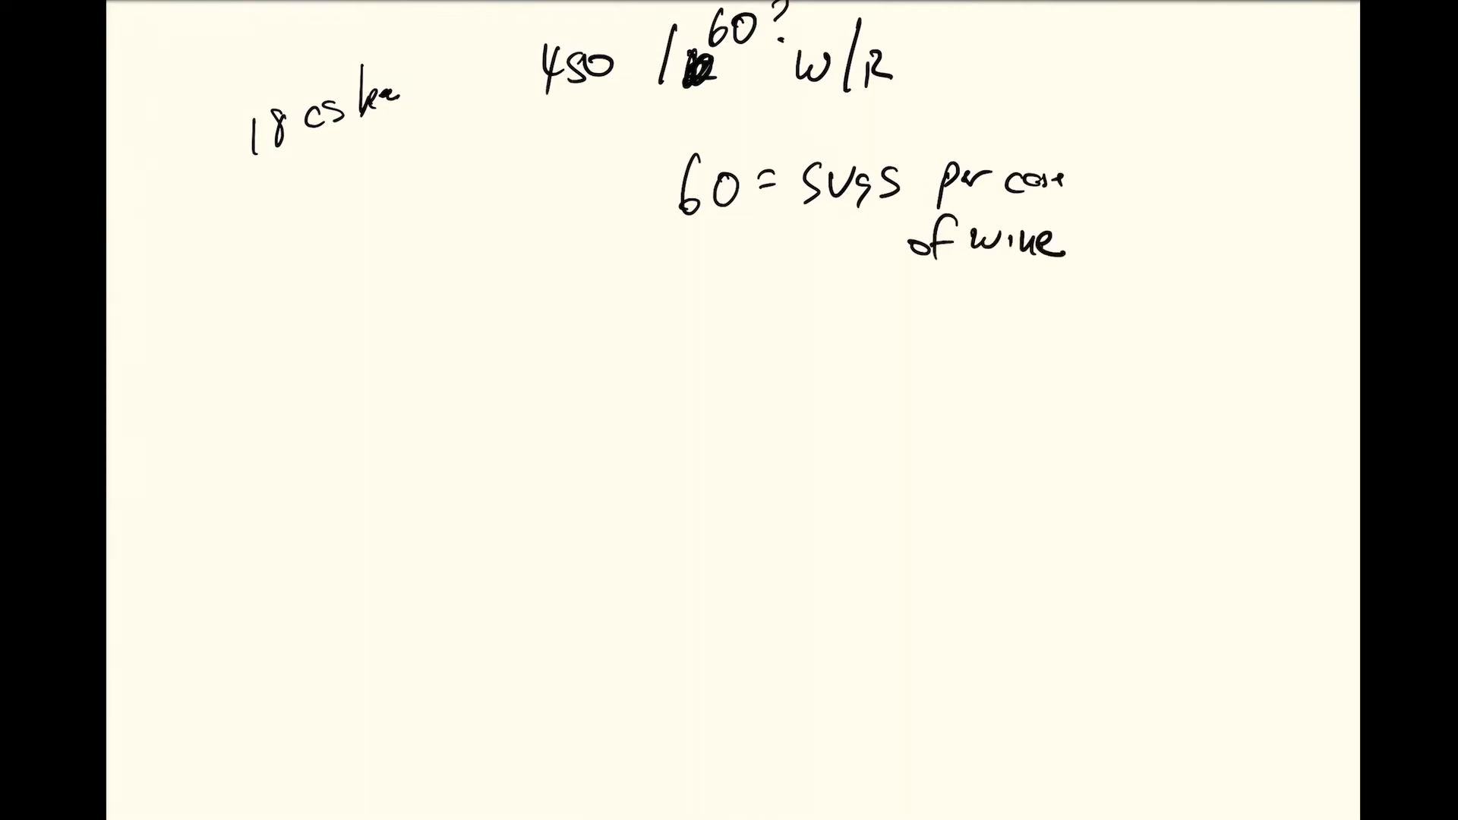
pyautogui.write('1 = 5 svgs')
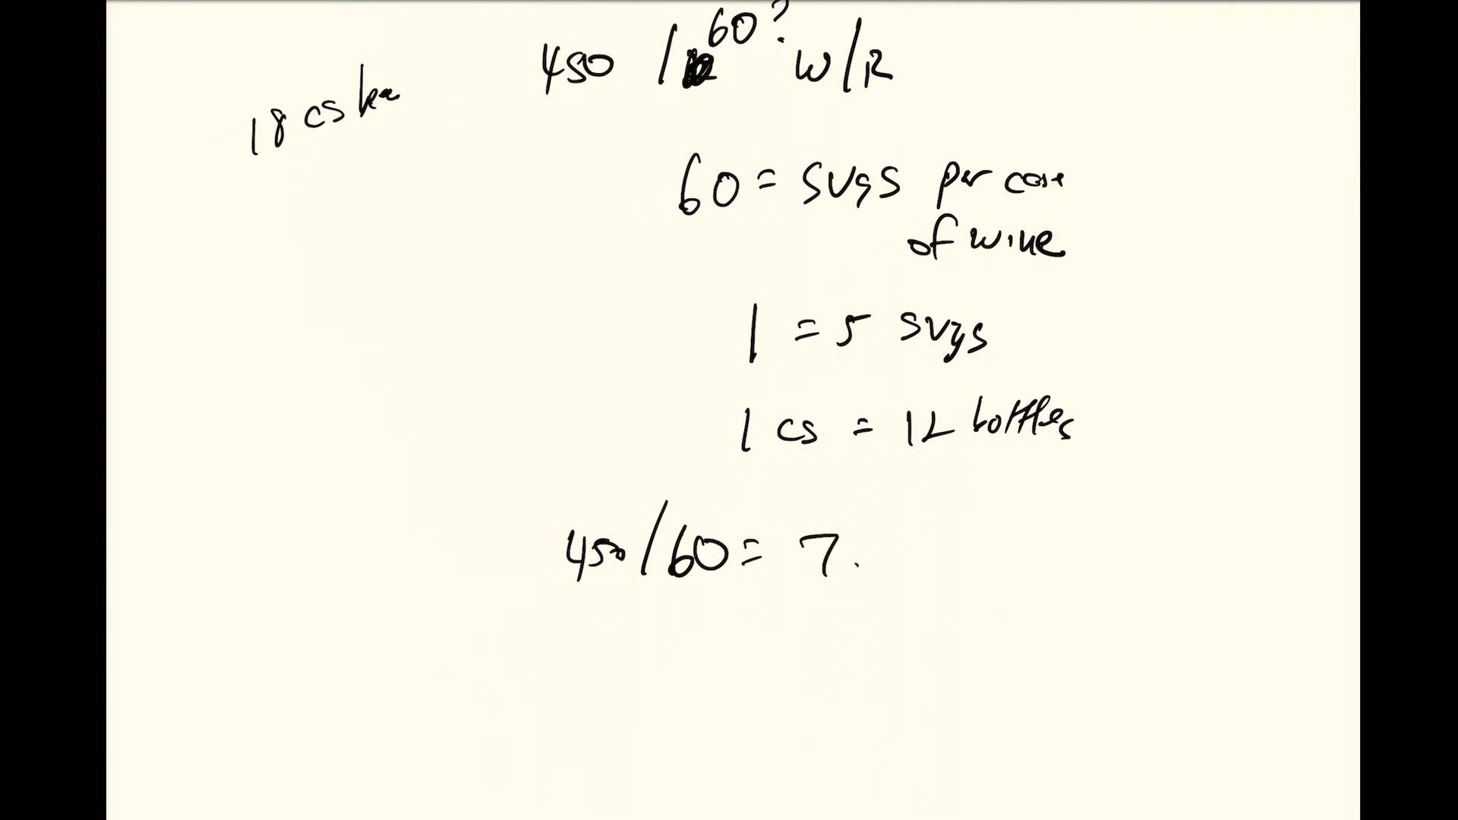
pyautogui.write('5')
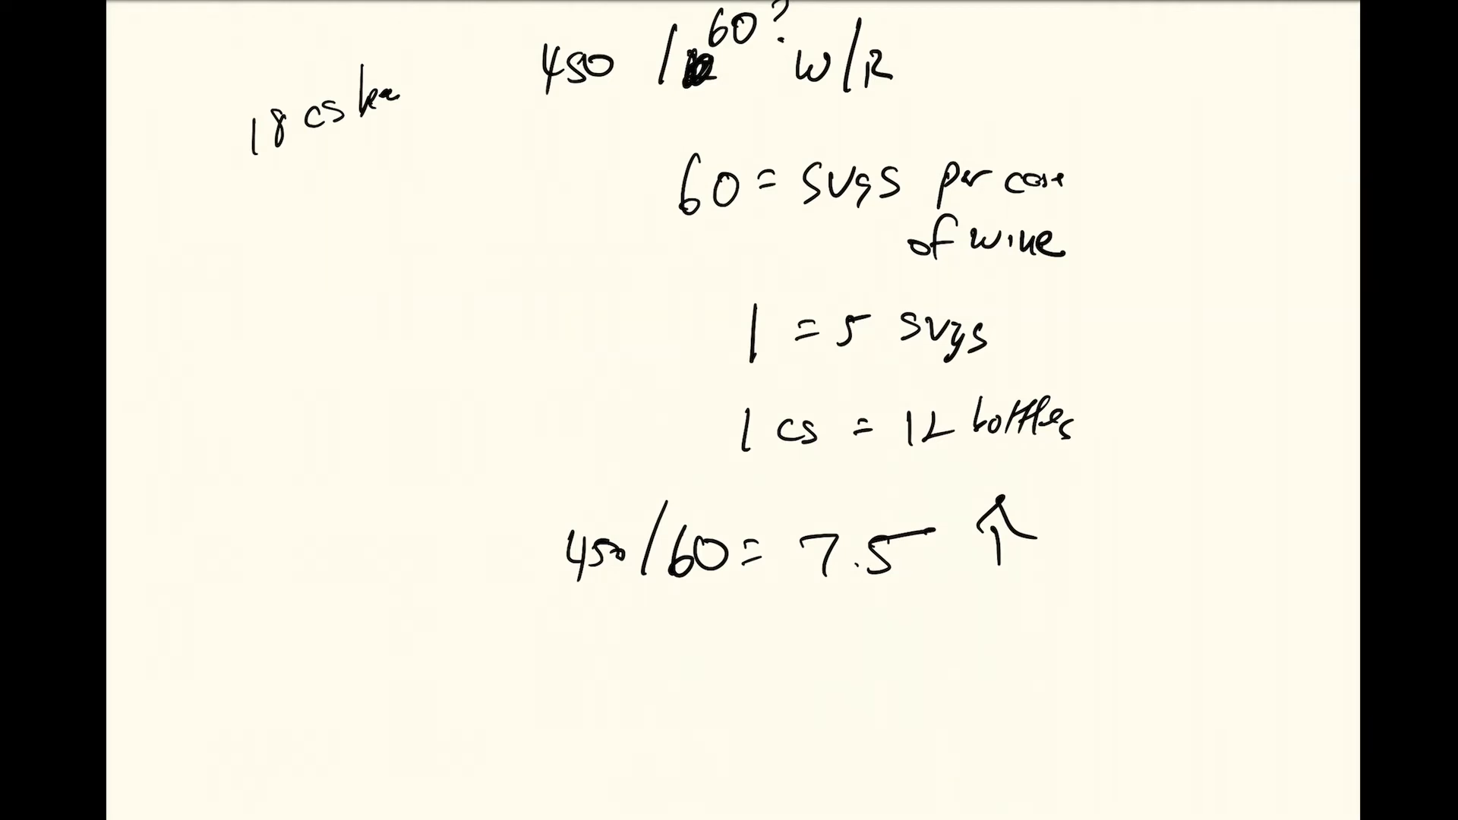
pyautogui.write('8 cs')
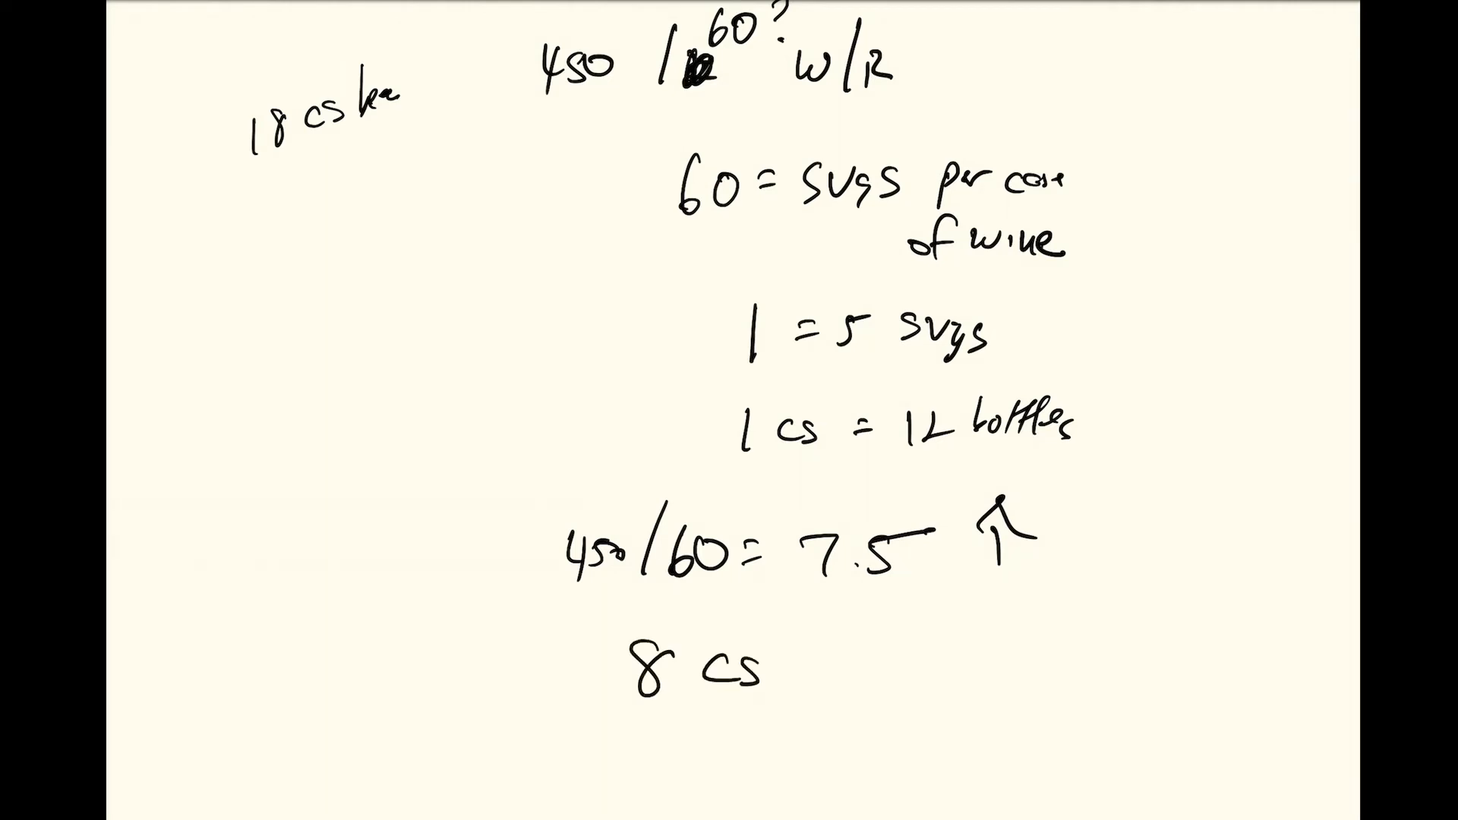
pyautogui.write('wine')
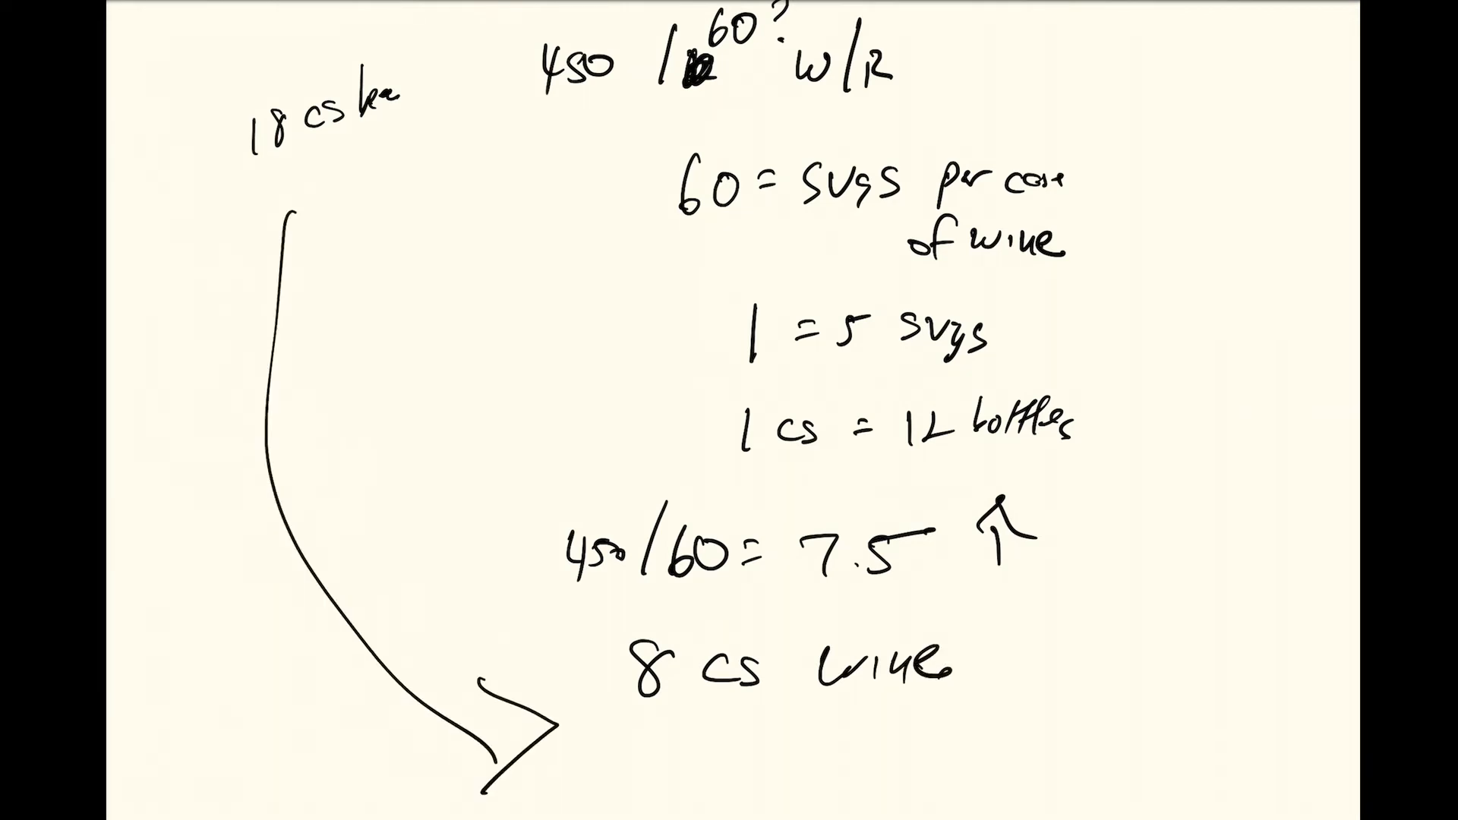
pyautogui.write('18')
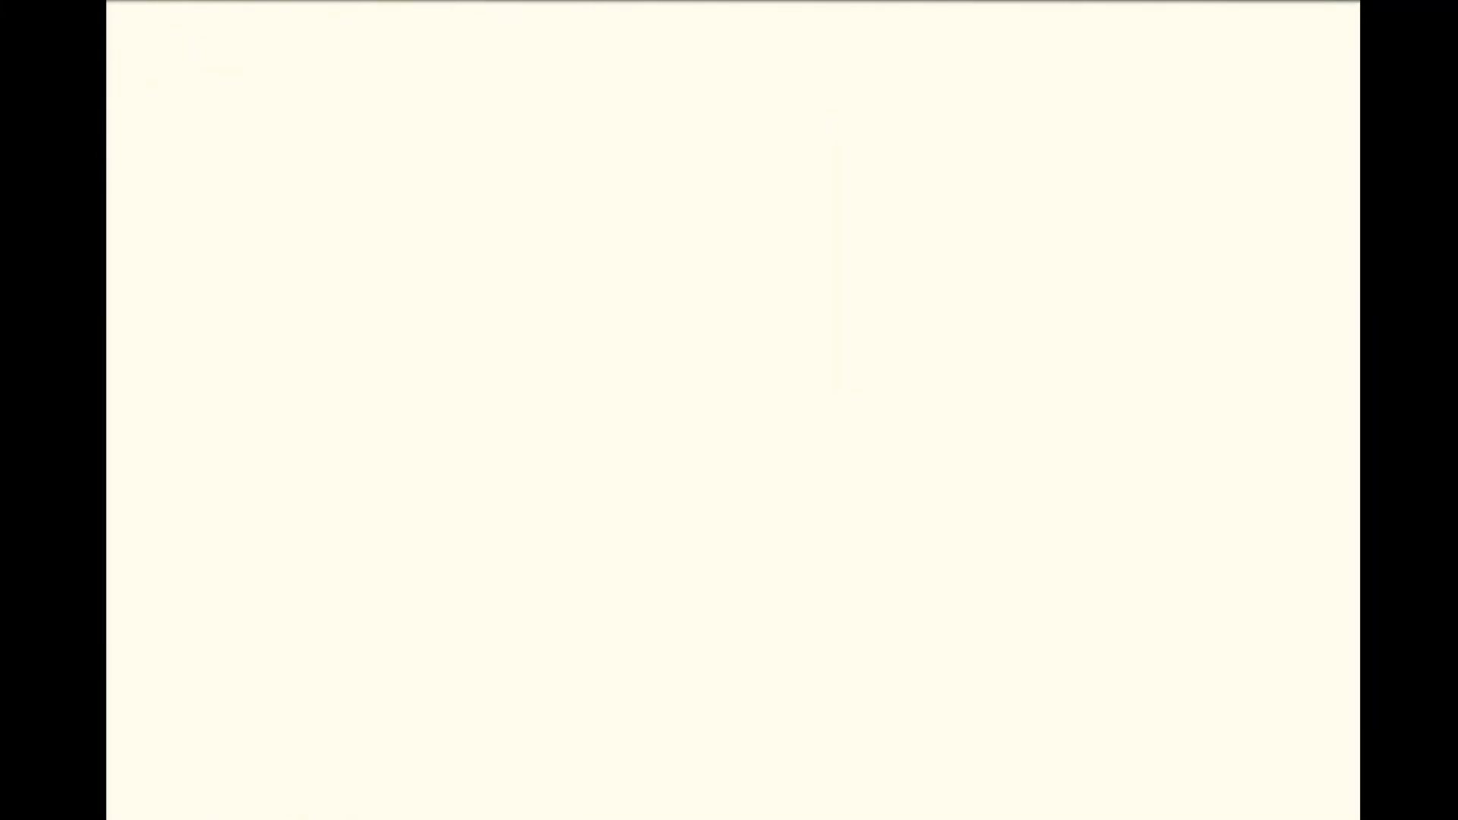
# Write '18 cs beer' split 6 light, 6 light, 6 import/premium, plus 'wine 8/2 R/W'.
pyautogui.write('18 cs beer')
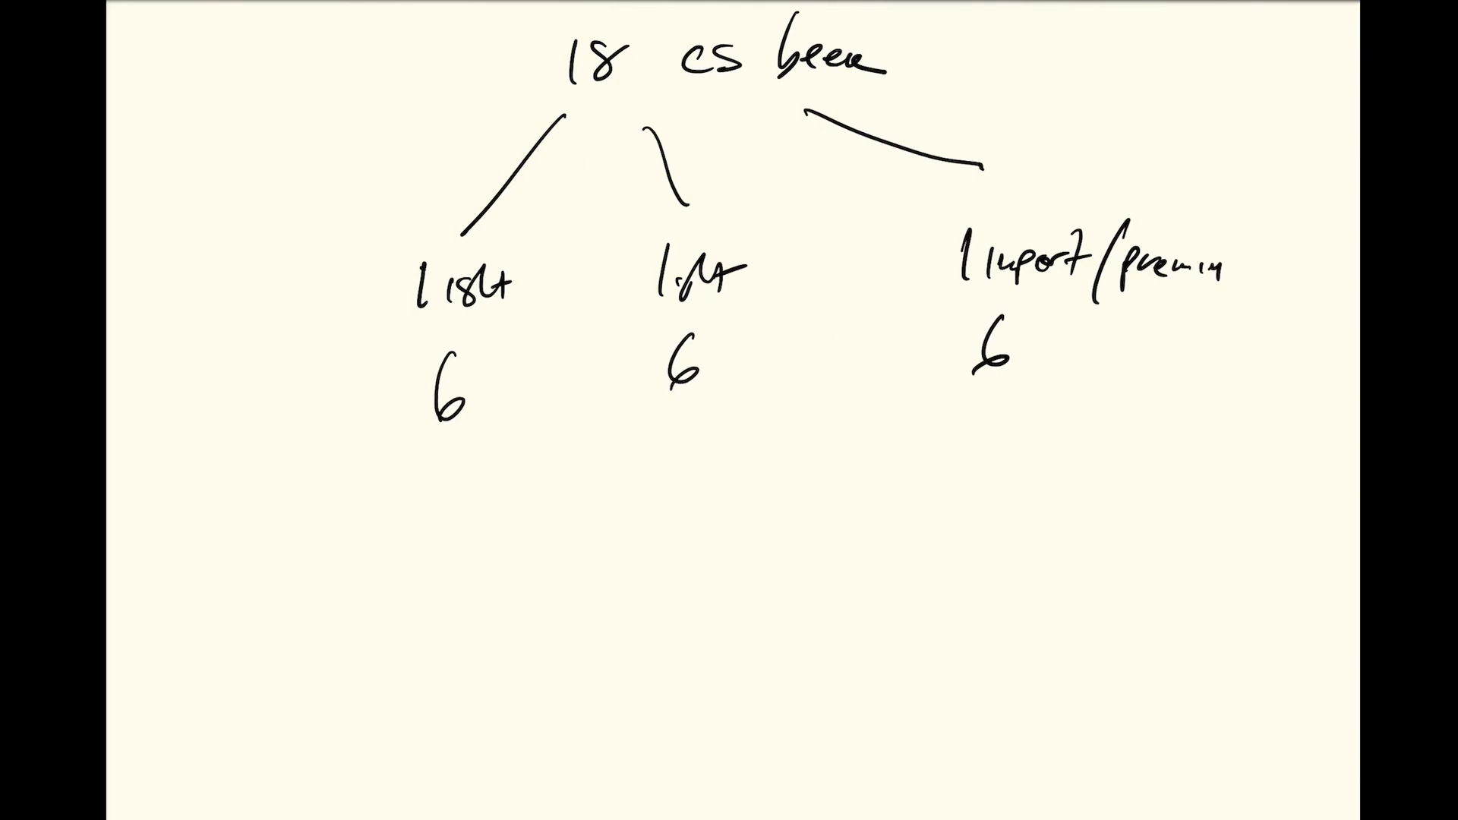
pyautogui.write('win')
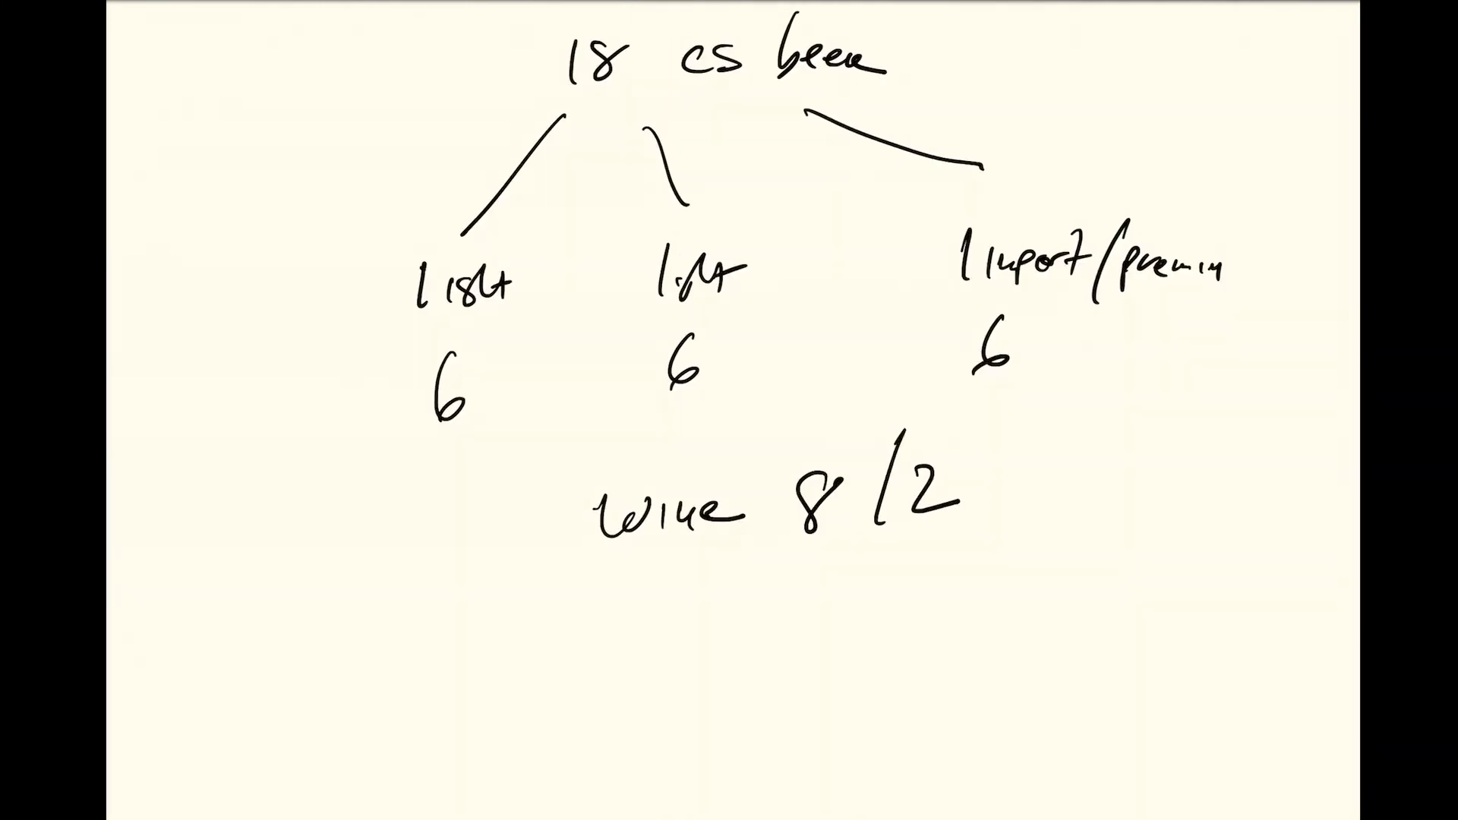
pyautogui.write('R/W')
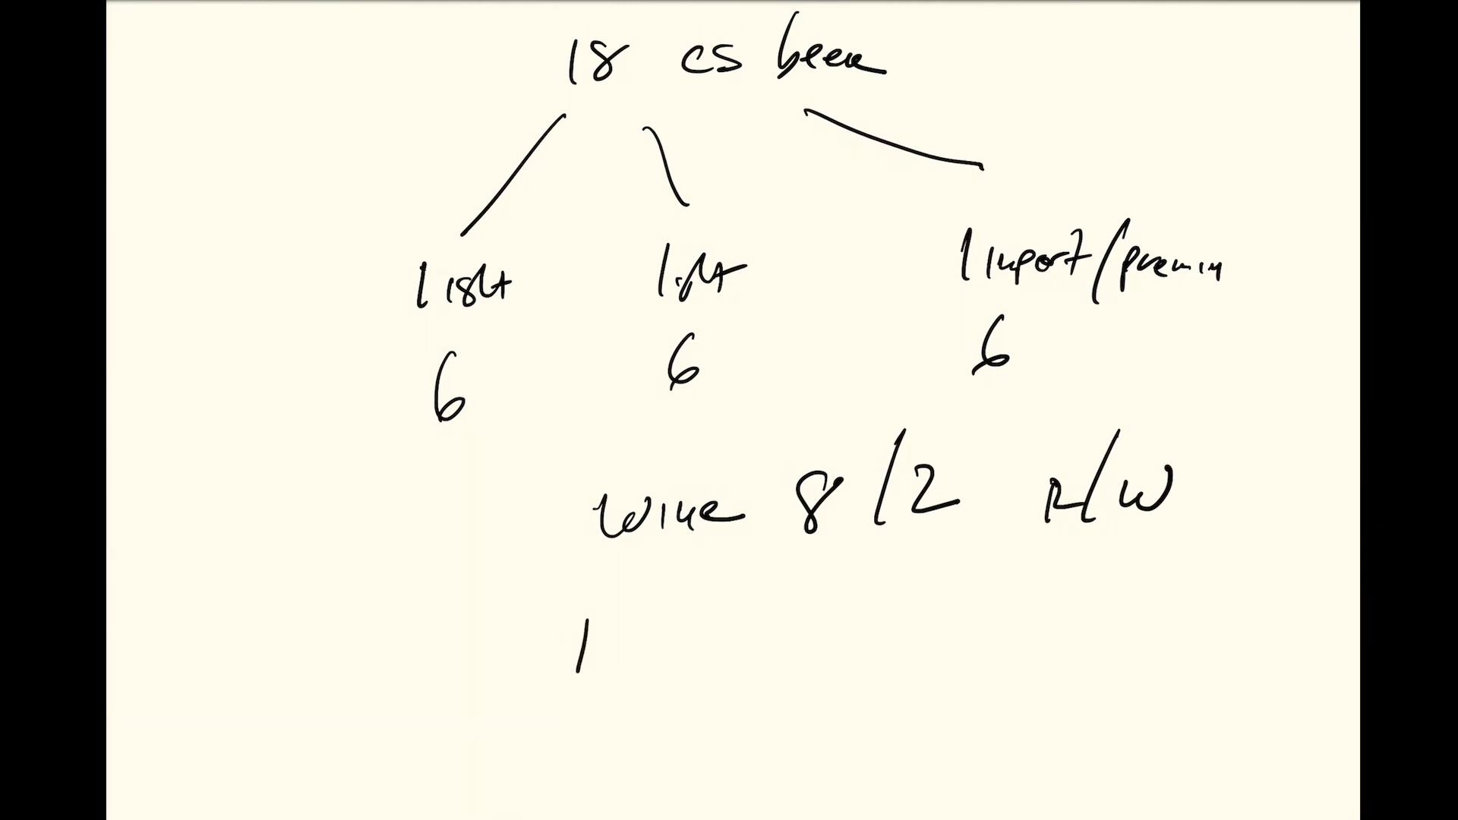
pyautogui.write('2nd')
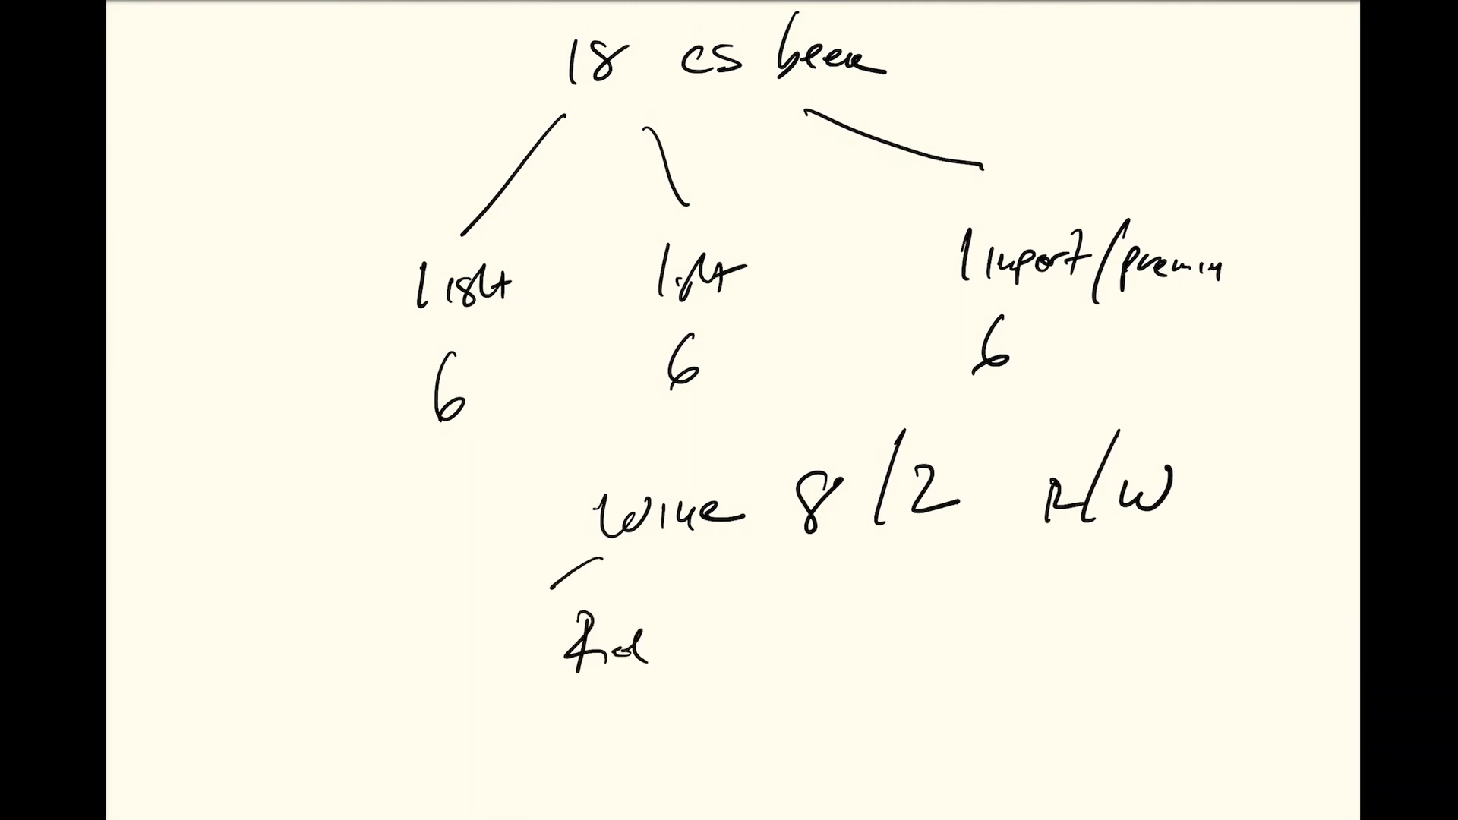
pyautogui.write('wh.')
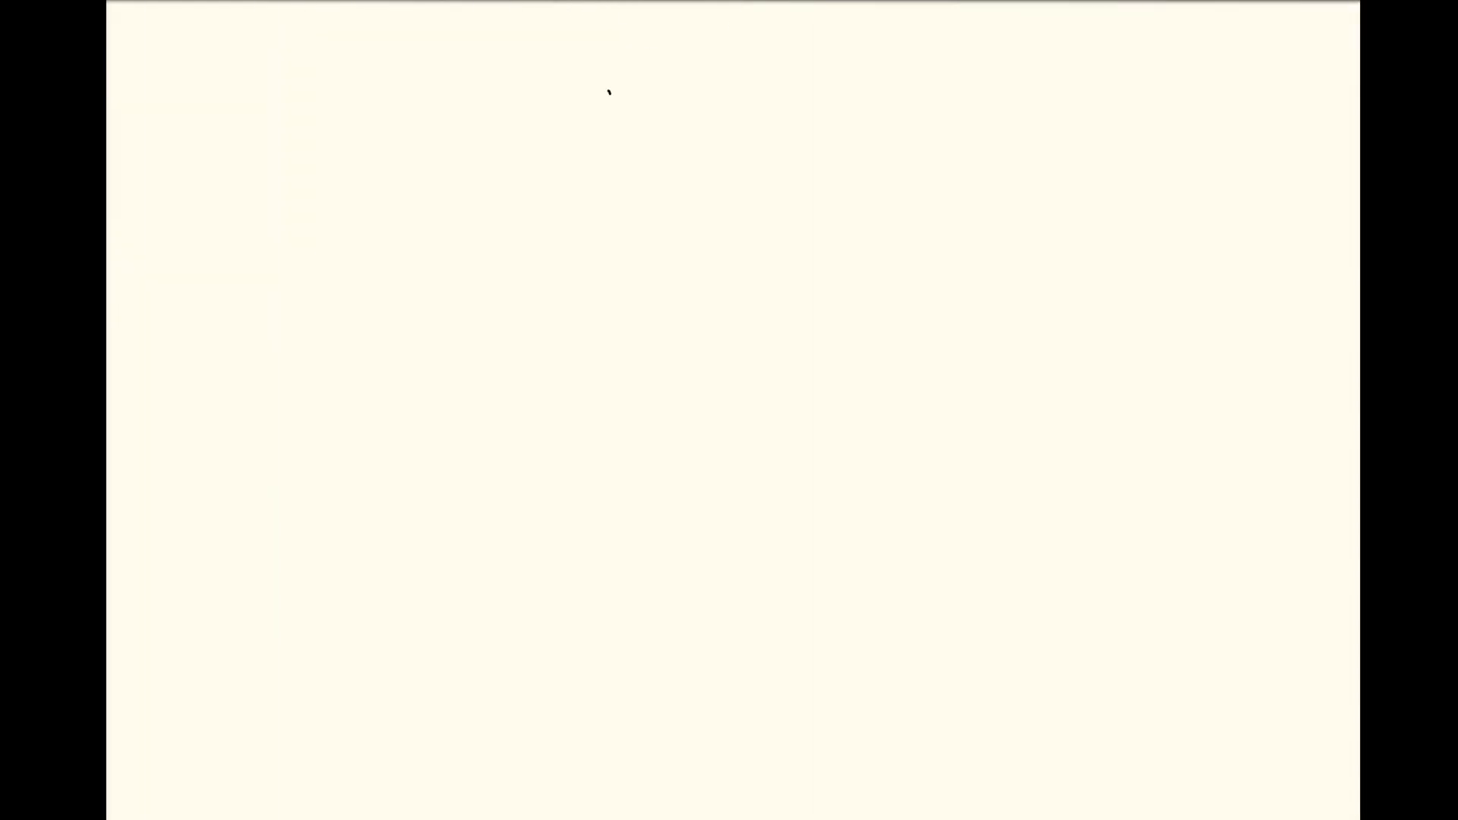
# Write '150 guests B/W', '6 cs each of 3 beers', '4 cs each wine', totalling '18 cs + 8 wine'.
pyautogui.moveTo(595, 112); pyautogui.dragTo(819, 121)
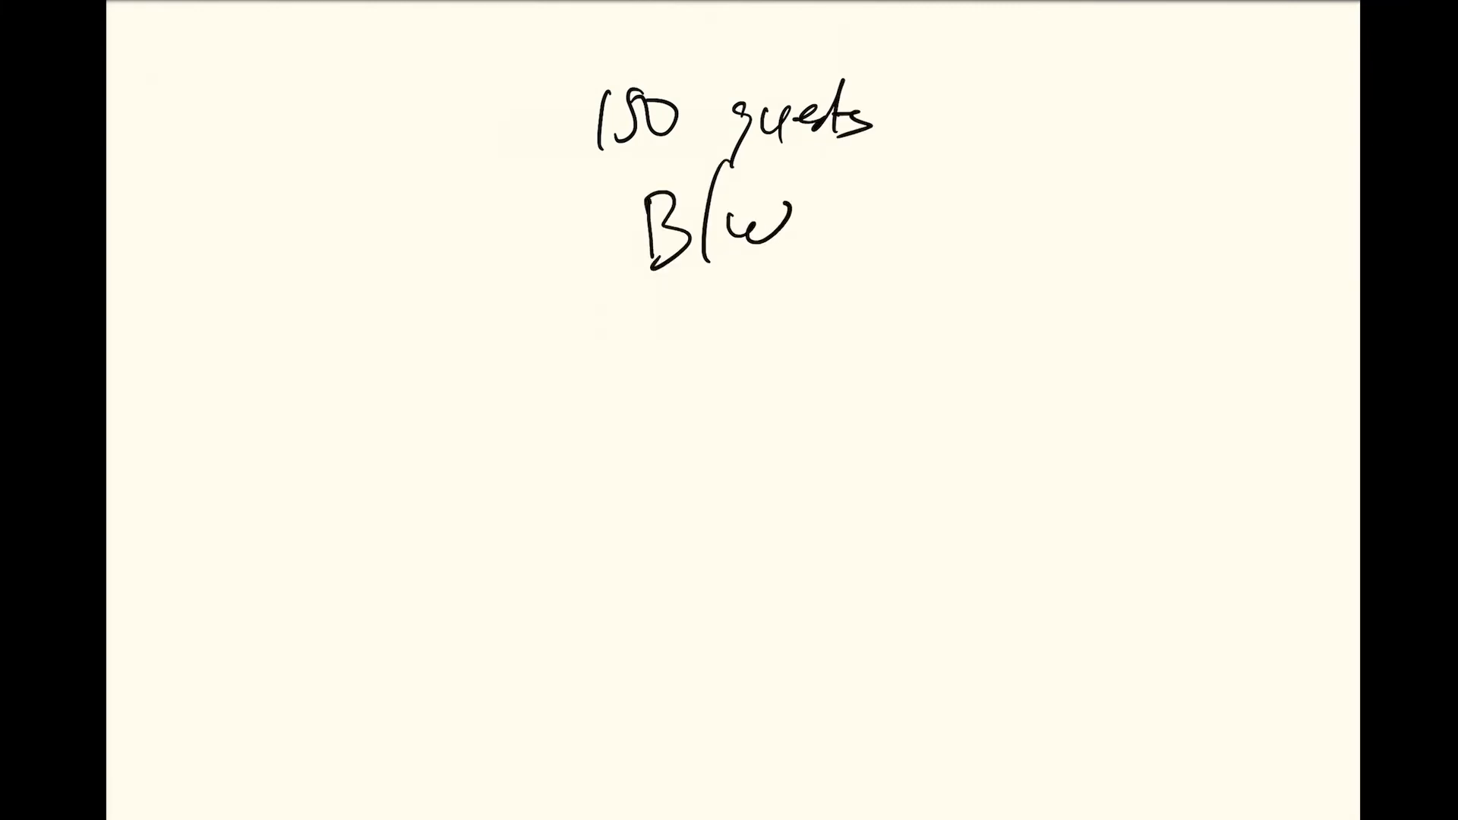
pyautogui.write('6 cs')
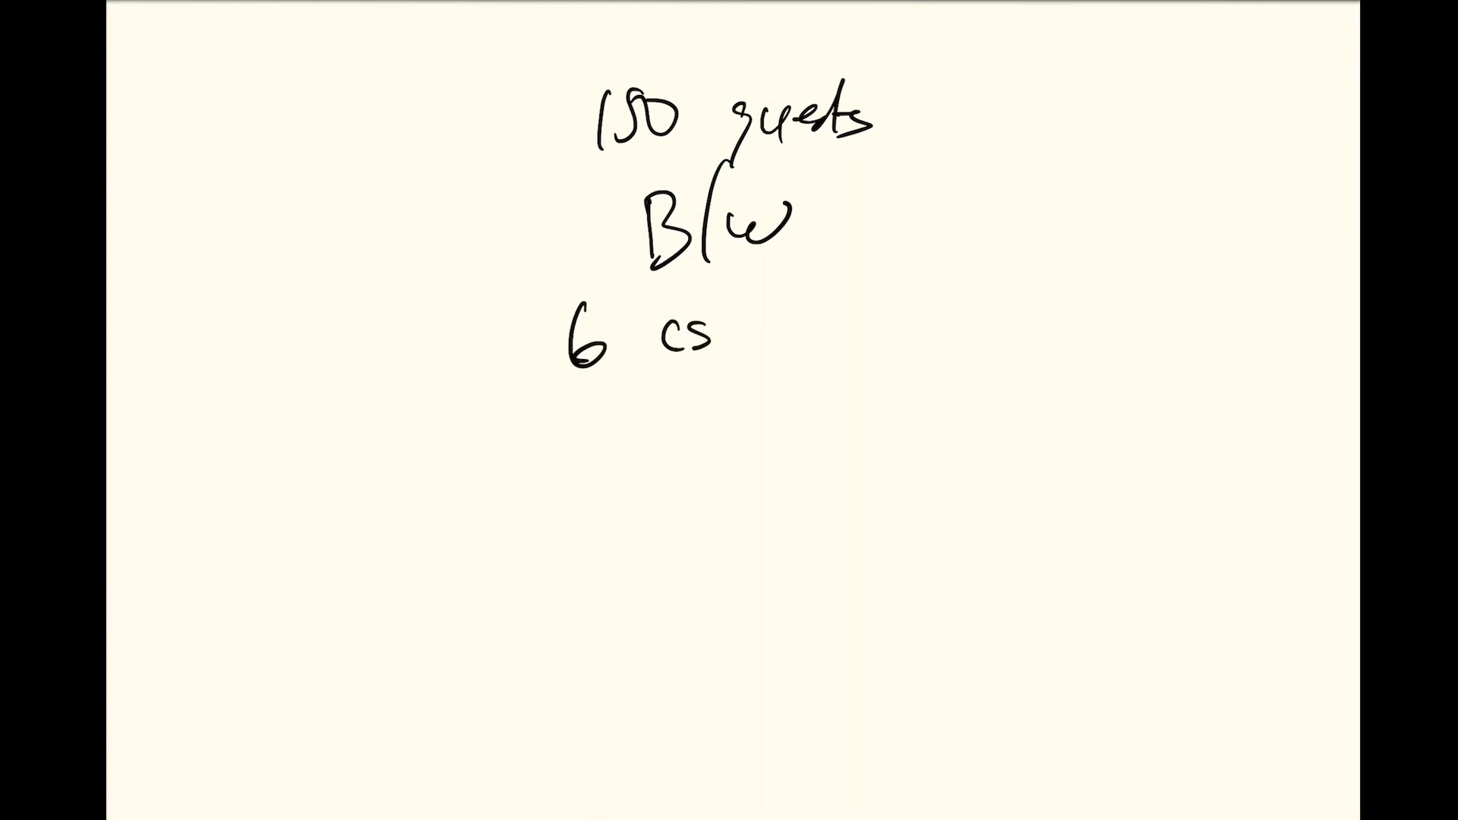
pyautogui.write('each of 3 beers')
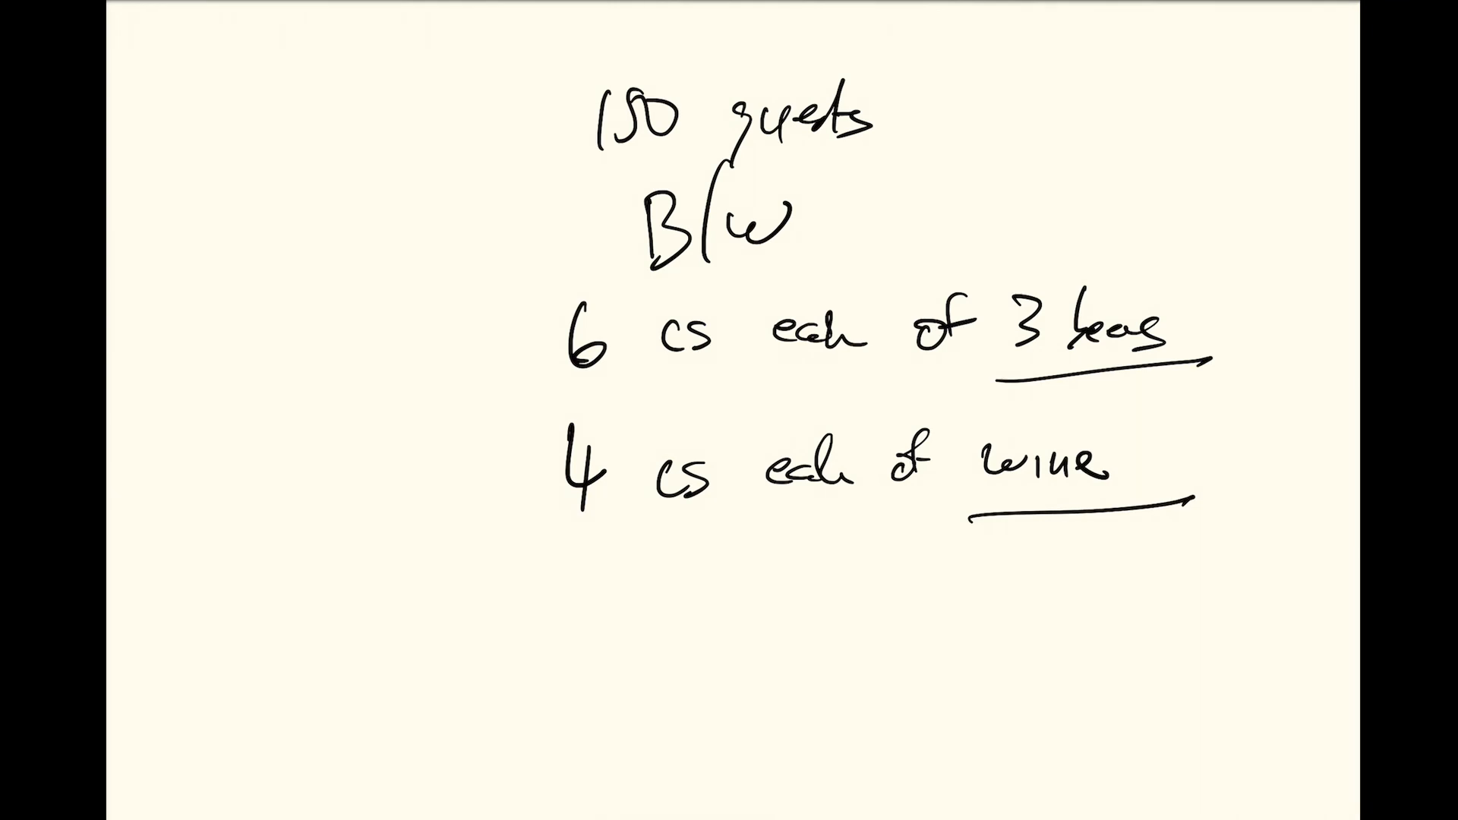
pyautogui.write('18 cs + 8 w')
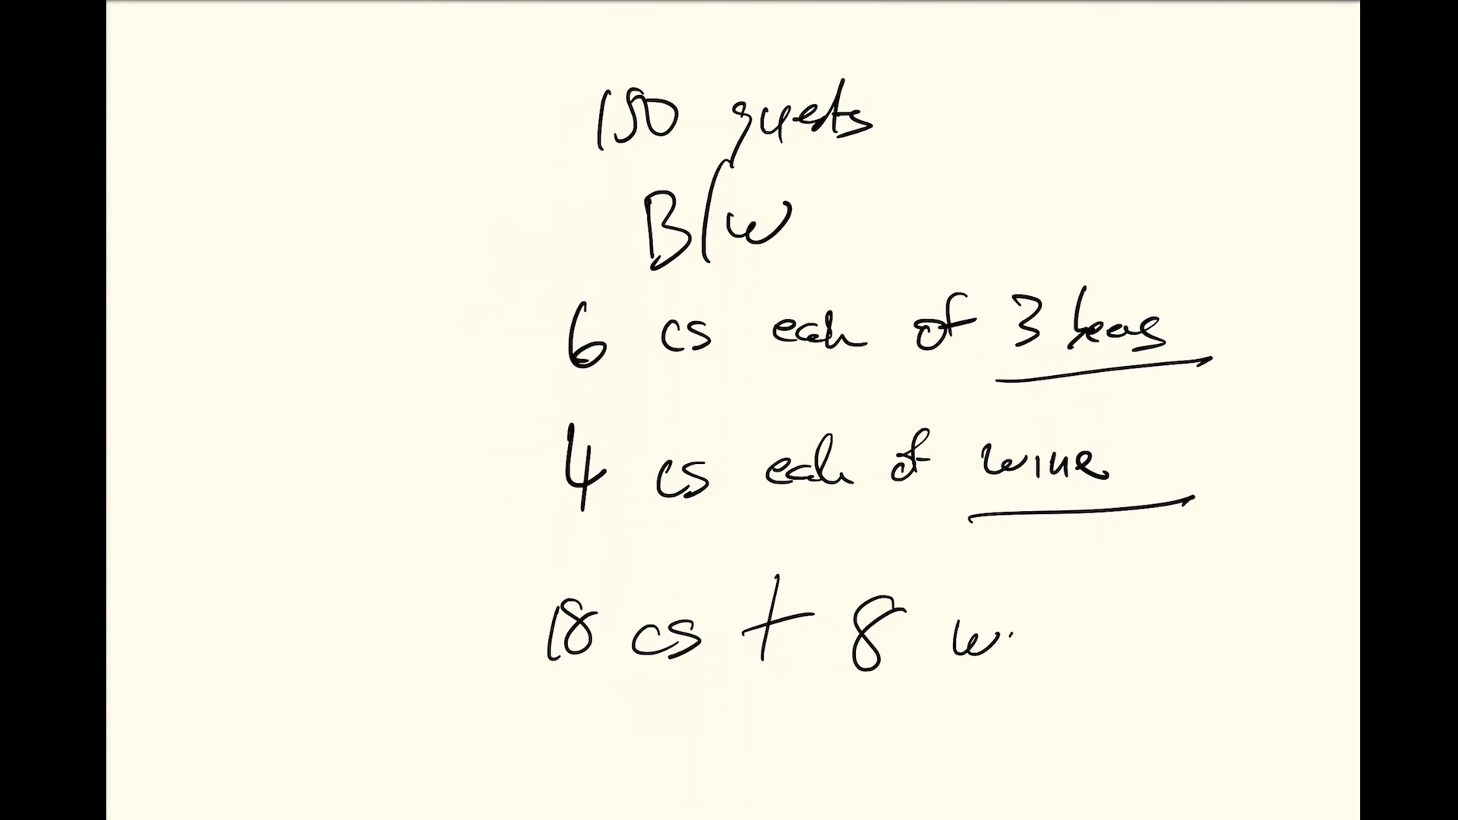
pyautogui.write('ine')
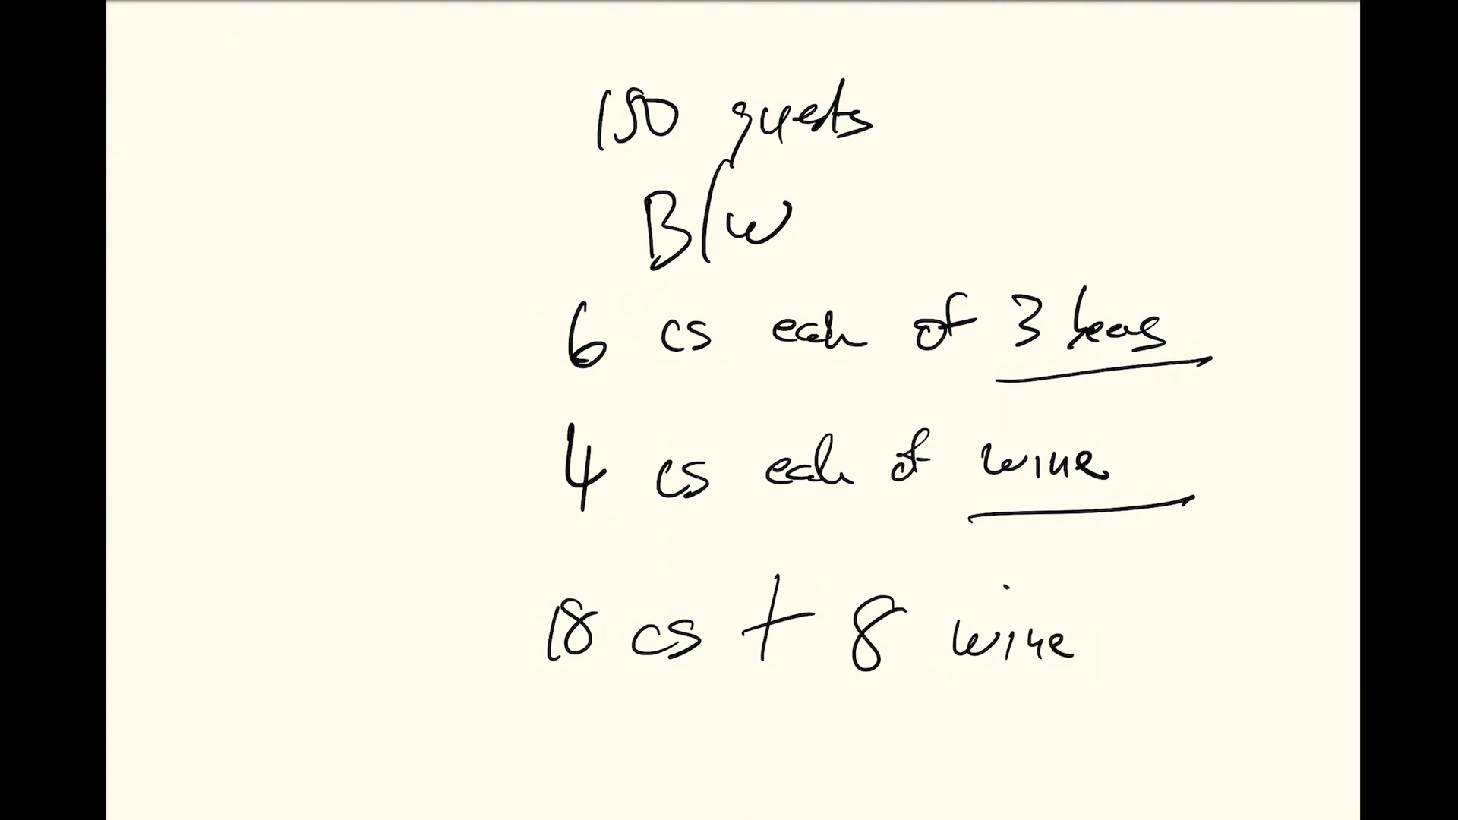